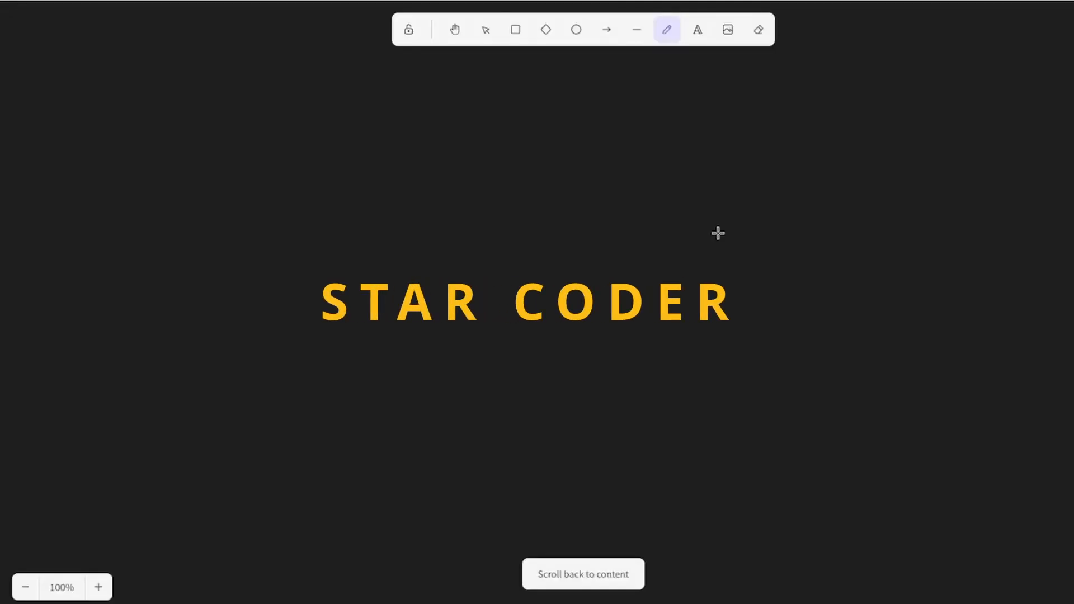
Step: Handwrite and underline the 'Data' heading on an empty area of the canvas
left_click_drag(168, 126, 226, 144)
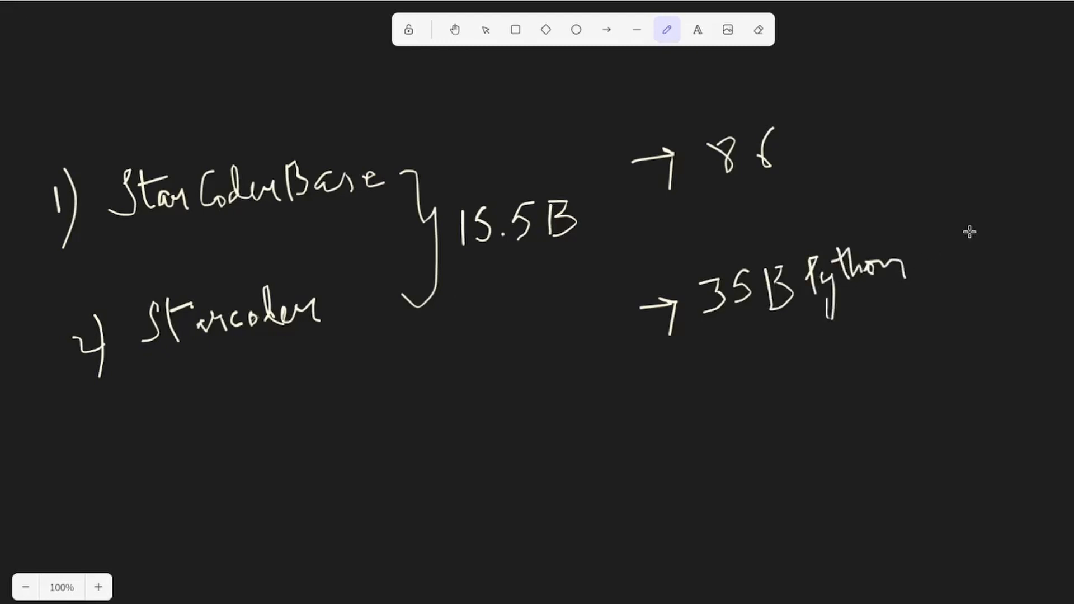
mouse_move(839, 154)
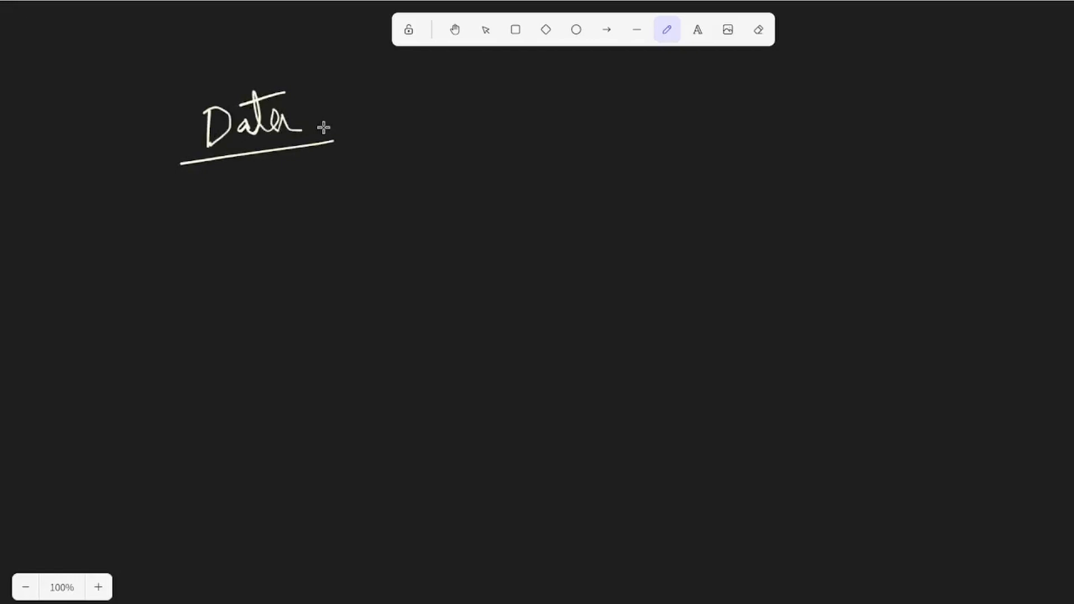
mouse_move(232, 186)
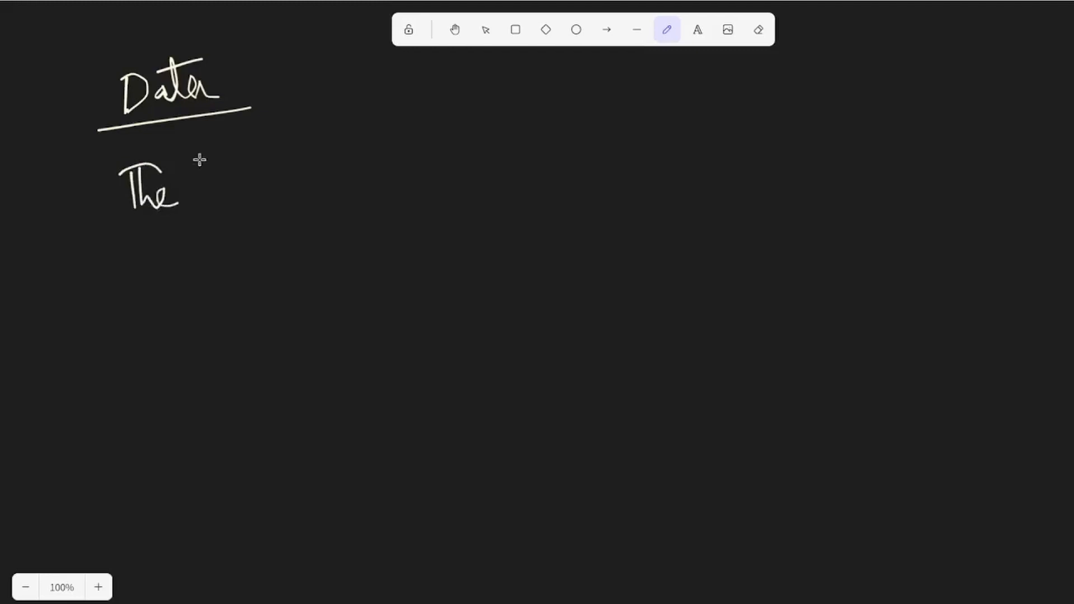
Step: Handwrite 'The Stack' as the first entry under the Data heading
left_click_drag(200, 185, 267, 181)
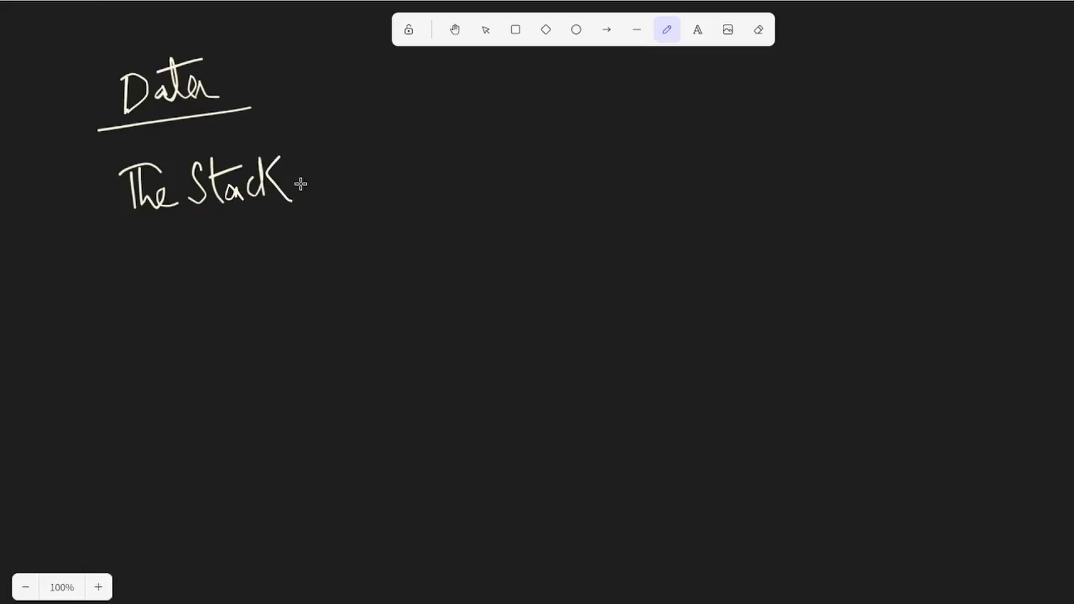
mouse_move(329, 197)
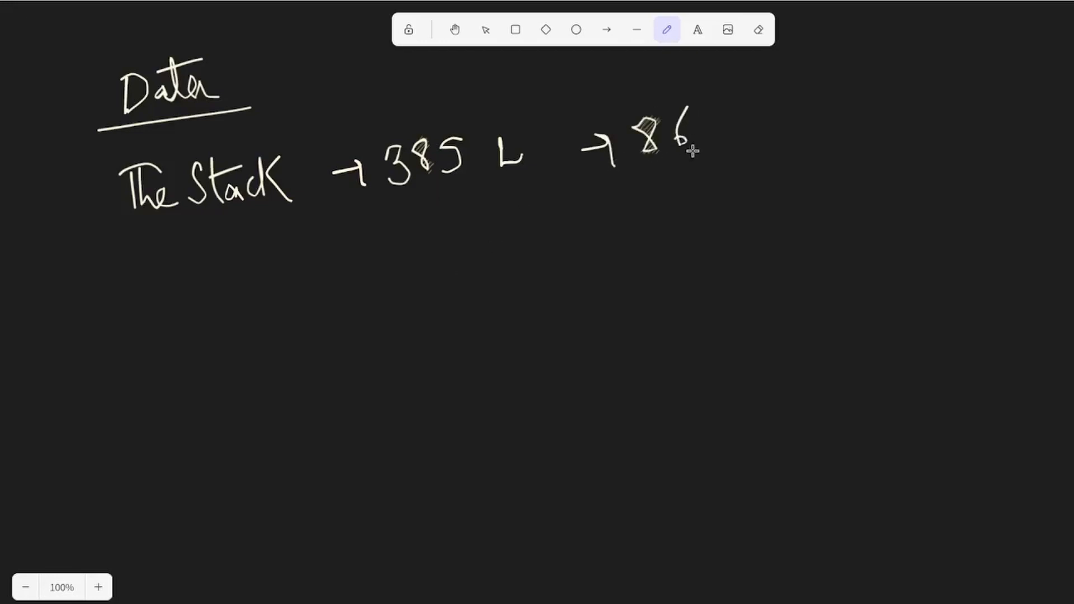
mouse_move(533, 243)
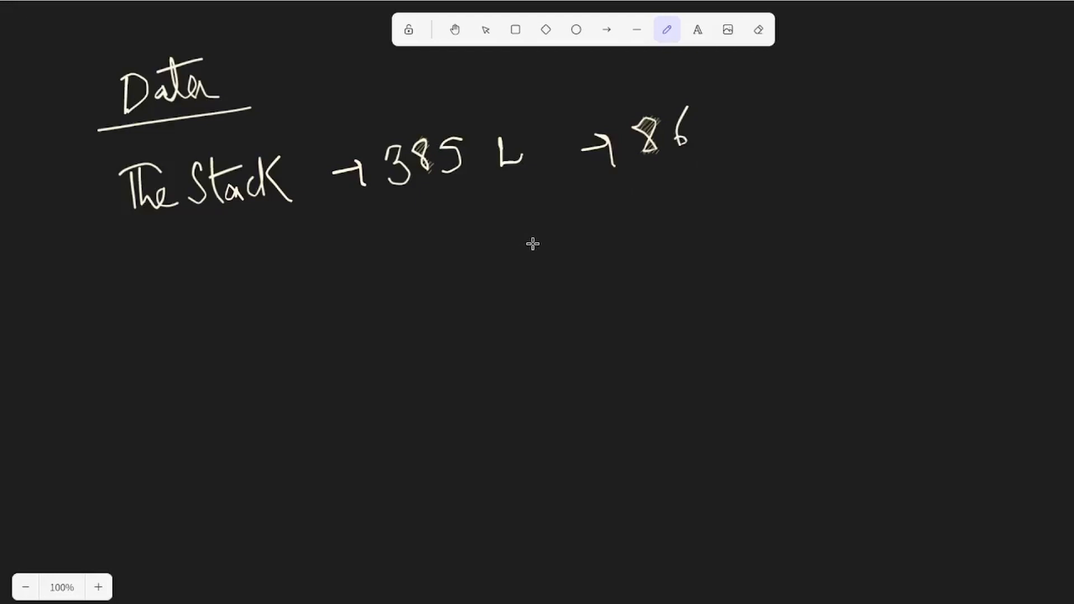
mouse_move(176, 300)
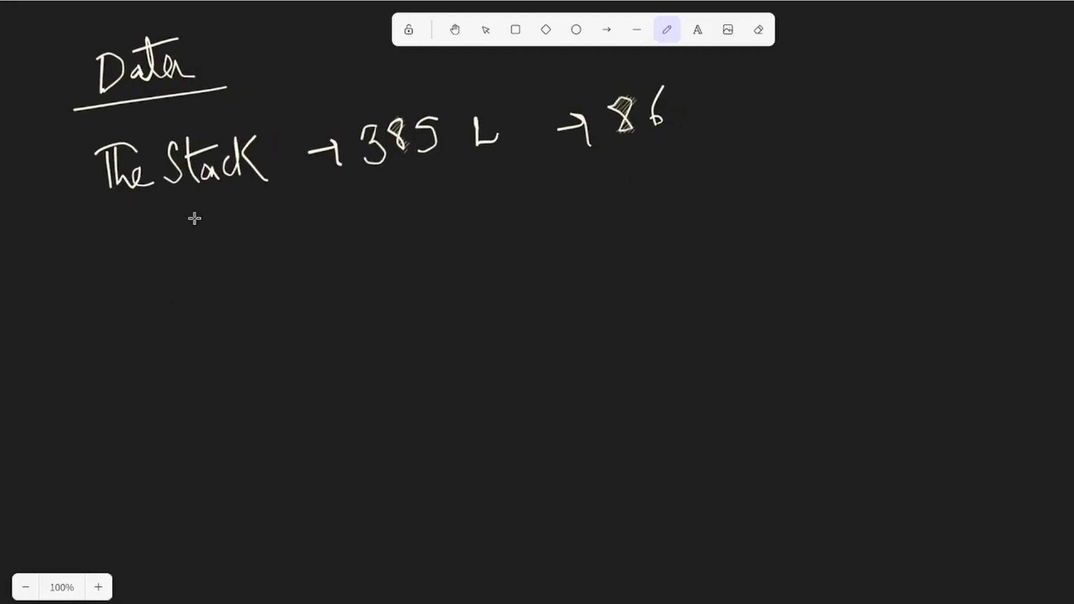
mouse_move(296, 268)
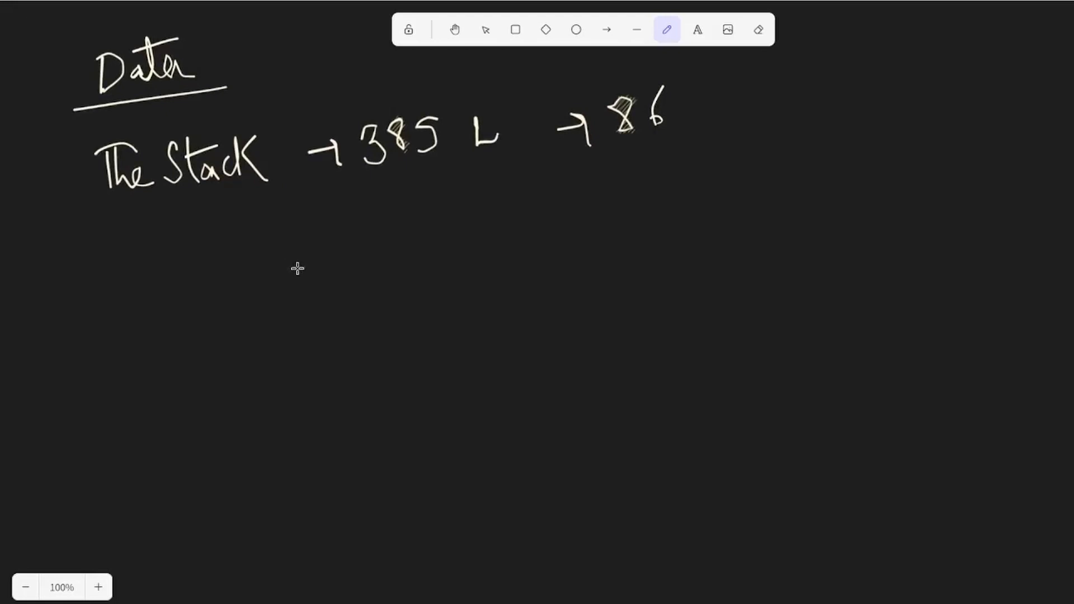
mouse_move(133, 275)
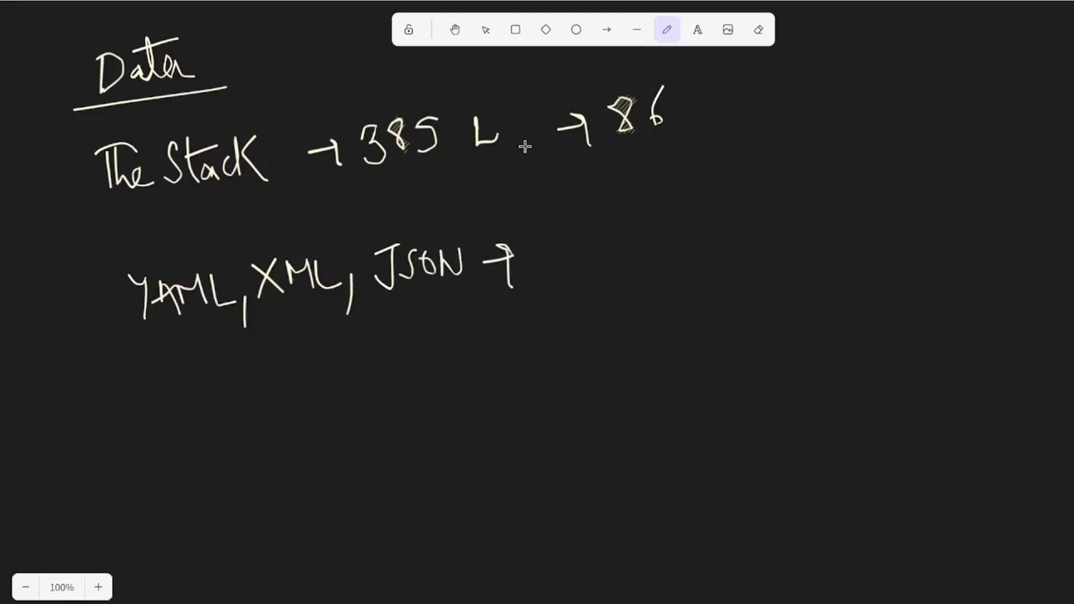
mouse_move(559, 244)
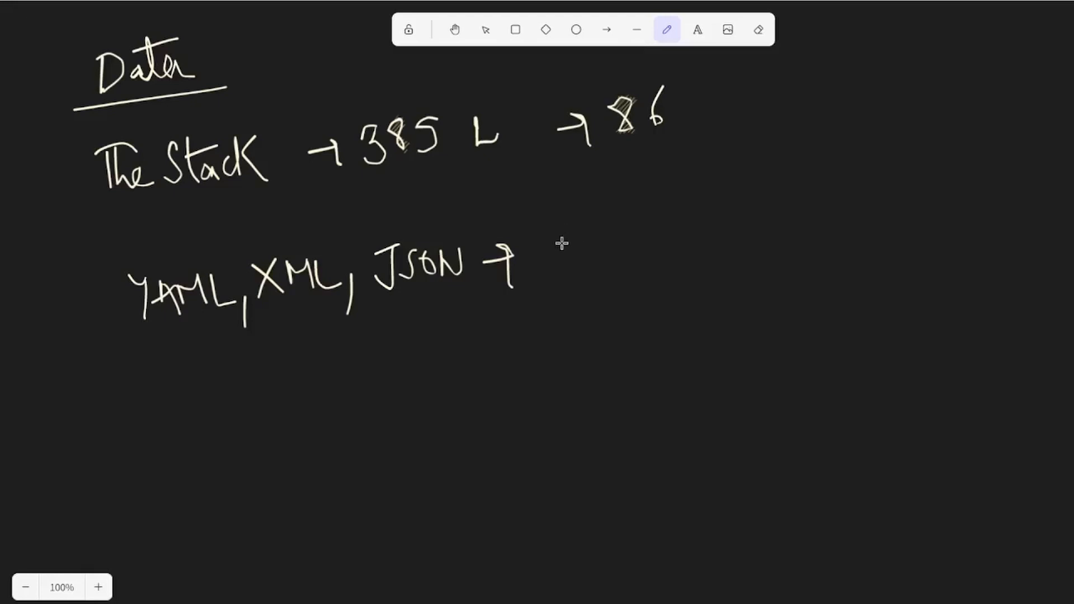
mouse_move(577, 239)
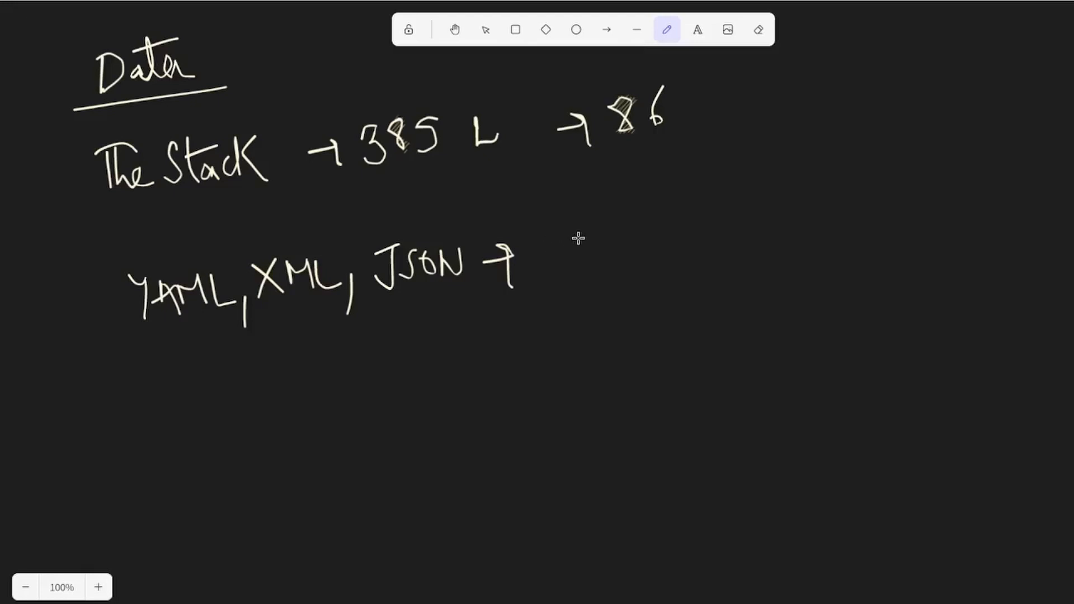
mouse_move(550, 230)
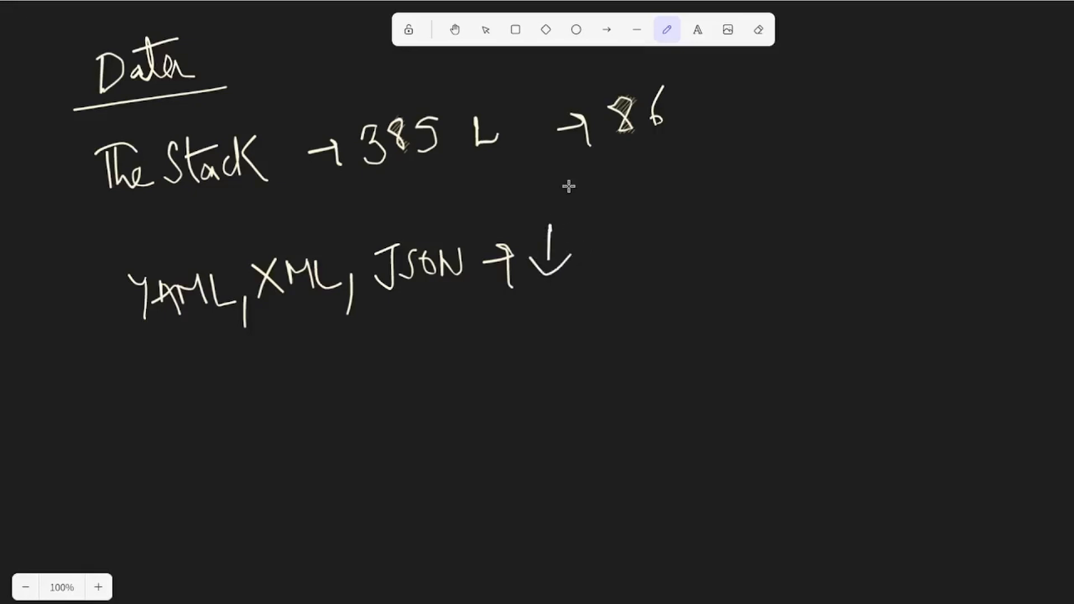
mouse_move(426, 162)
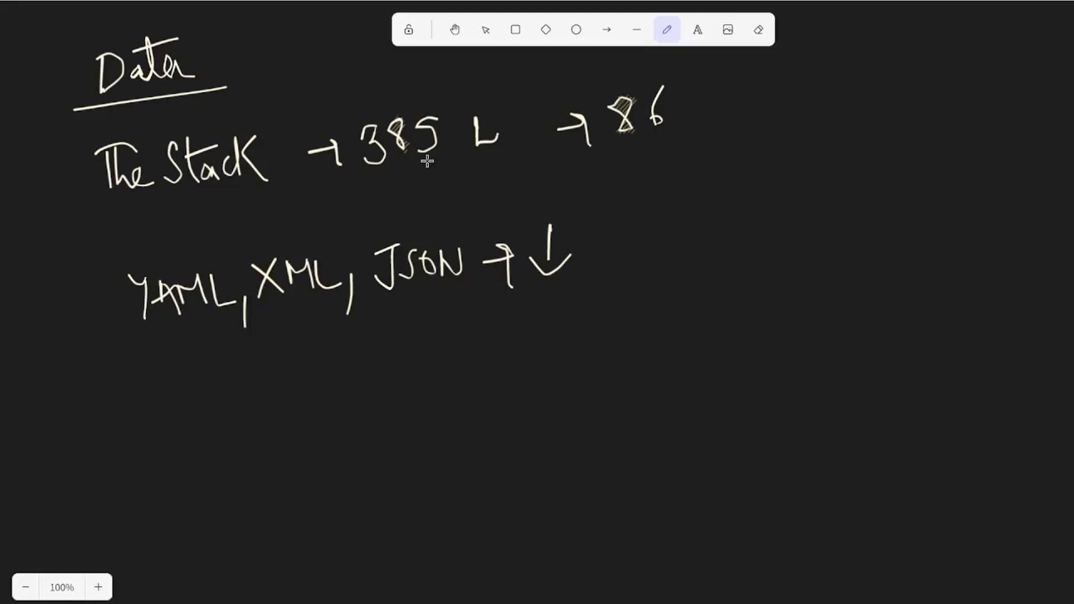
mouse_move(191, 361)
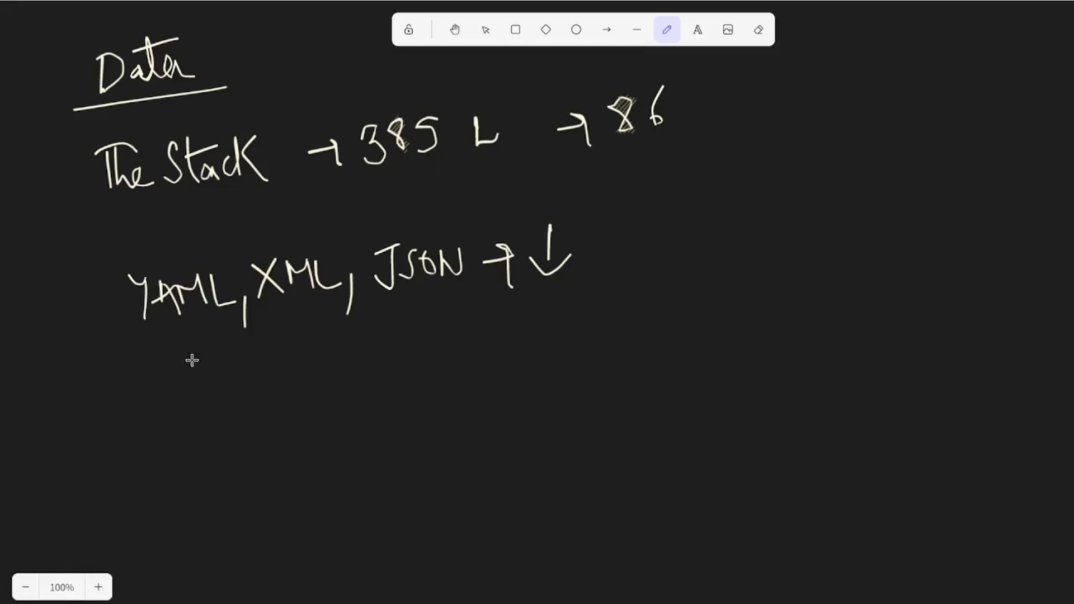
Step: Scroll the canvas to position the '→ 500MB | 50 Github' line below the YAML line
scroll("down", 3)
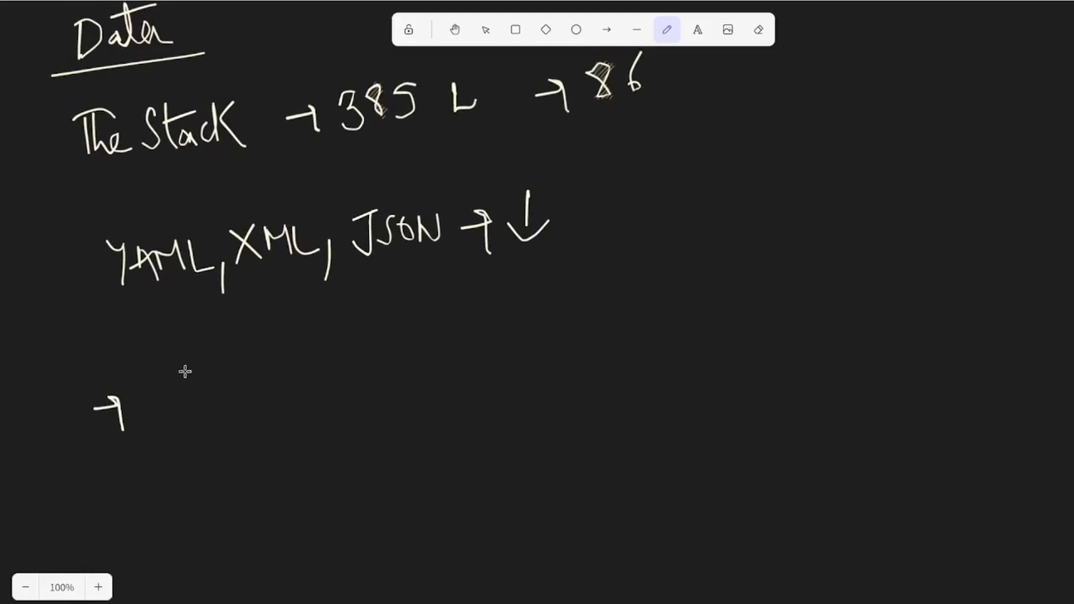
mouse_move(236, 346)
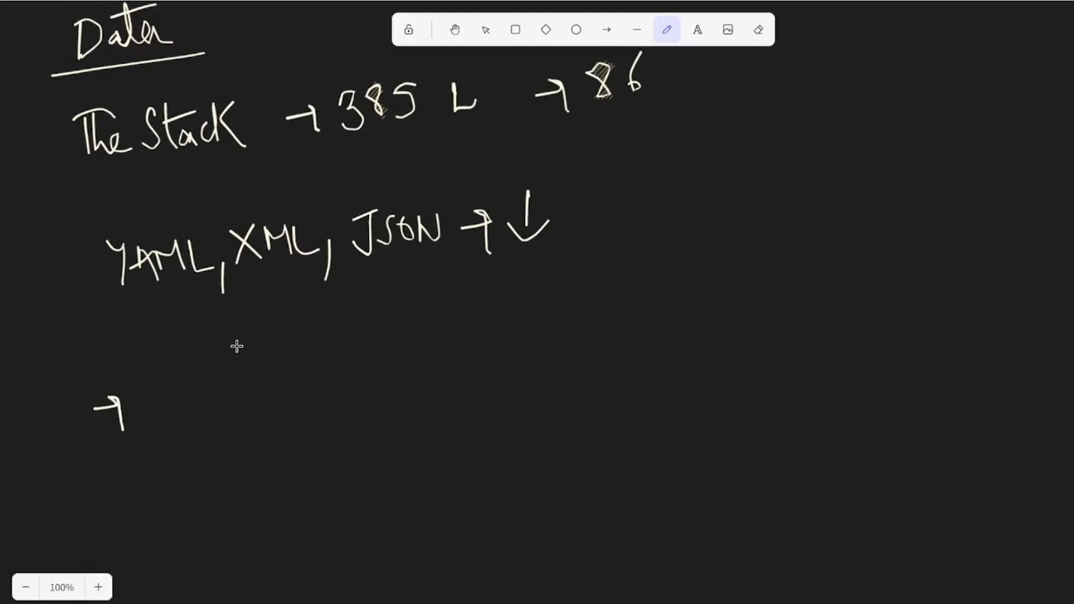
mouse_move(193, 371)
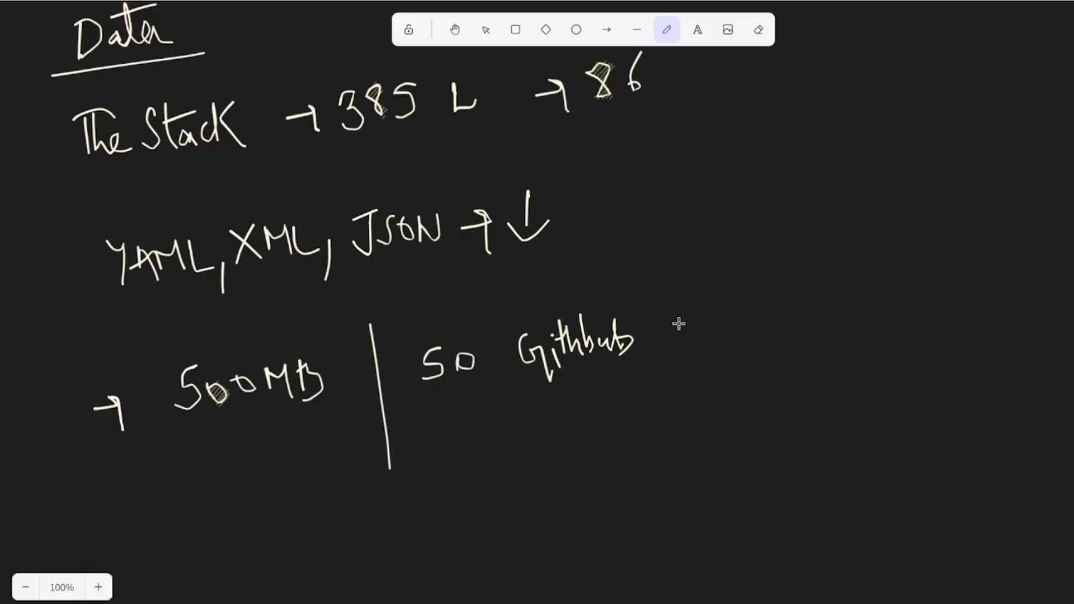
scroll("up", 3)
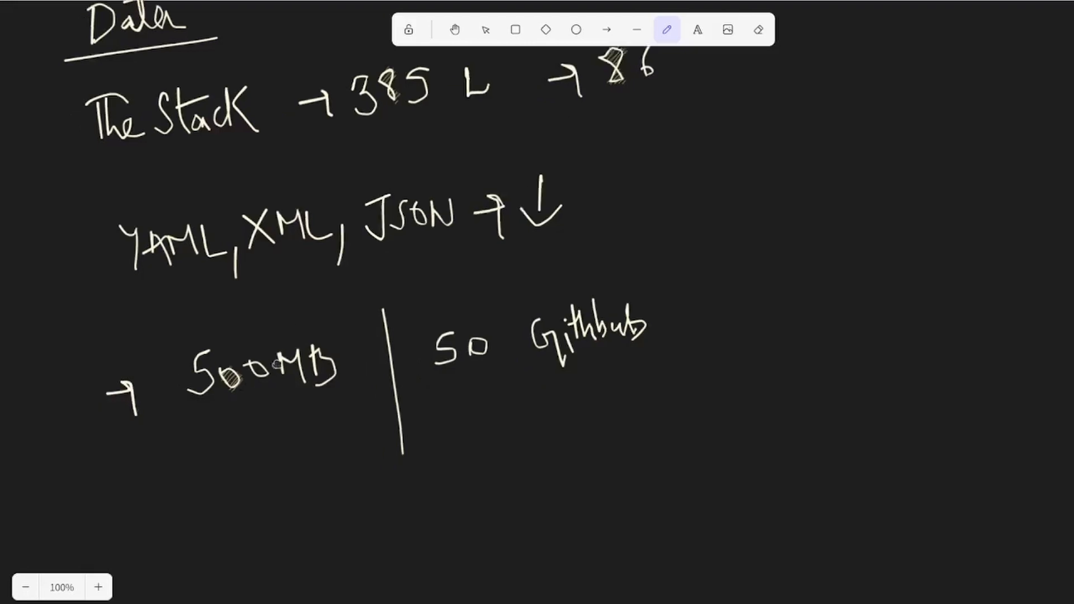
scroll("up", 3)
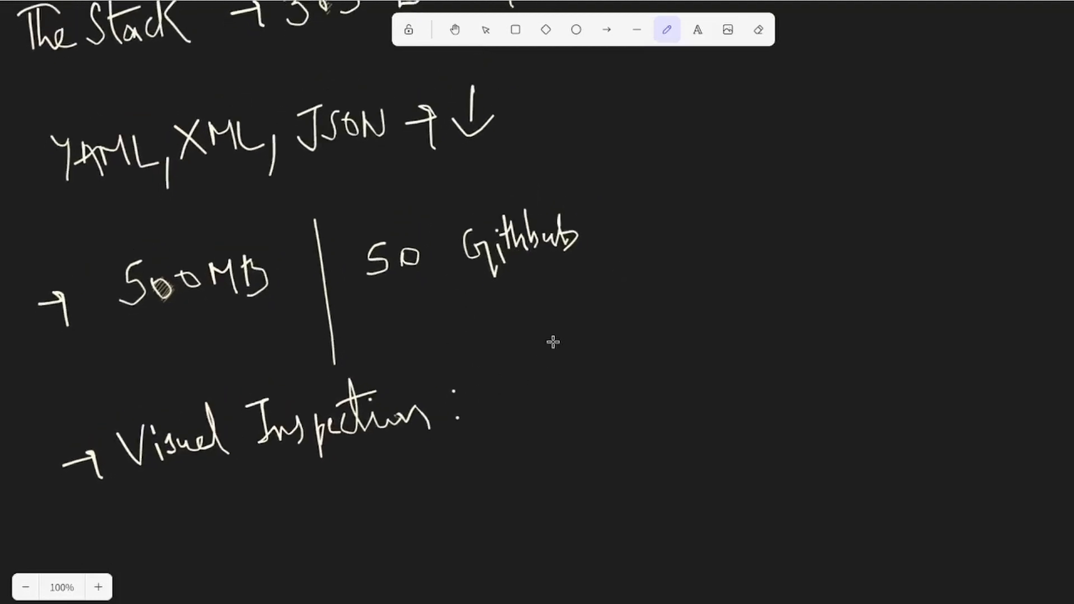
mouse_move(516, 363)
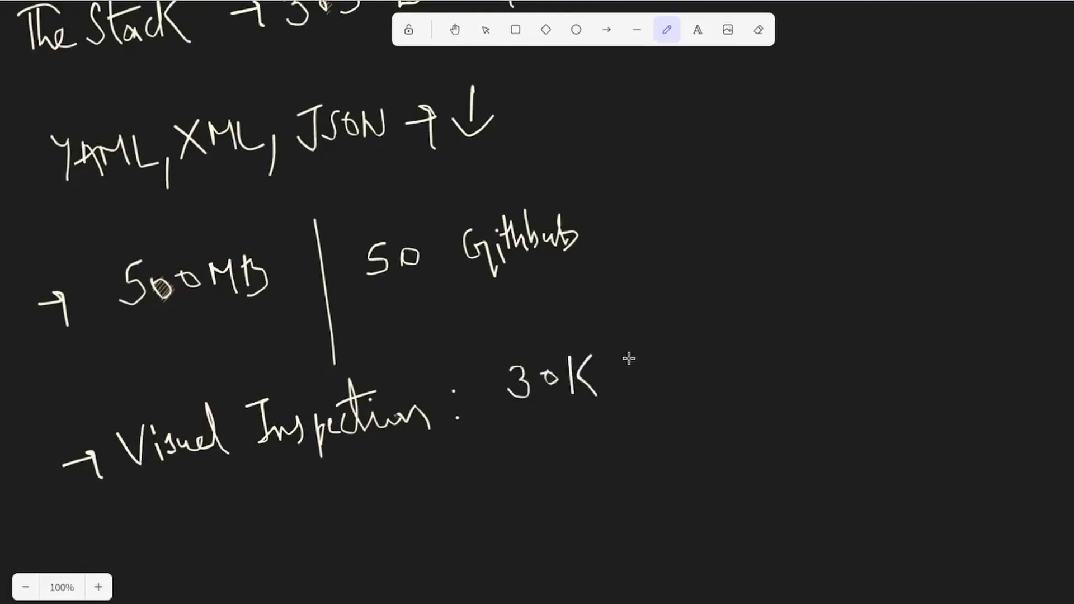
mouse_move(661, 325)
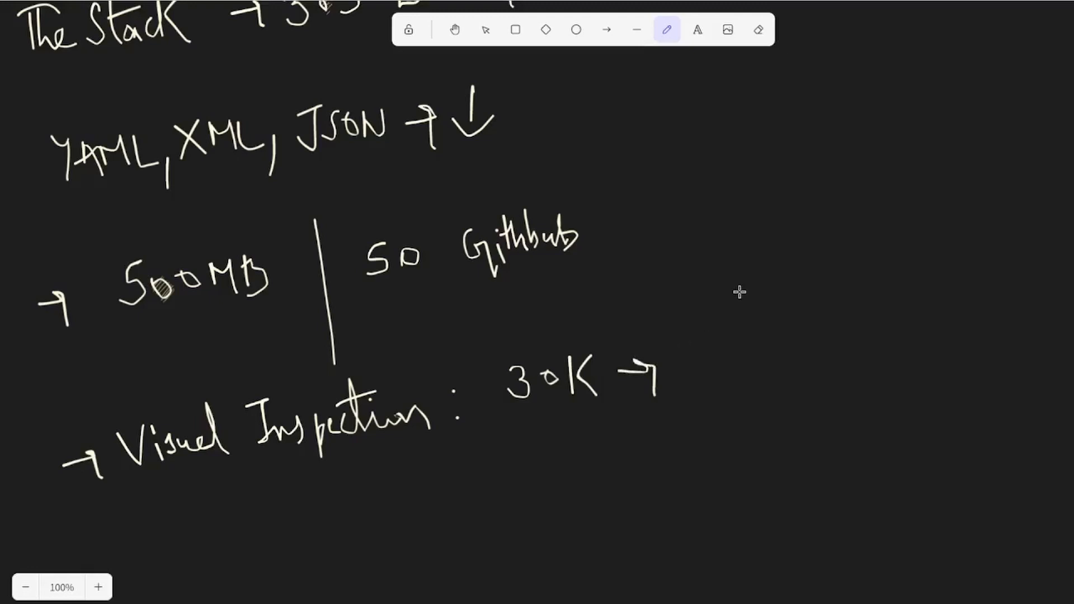
mouse_move(747, 300)
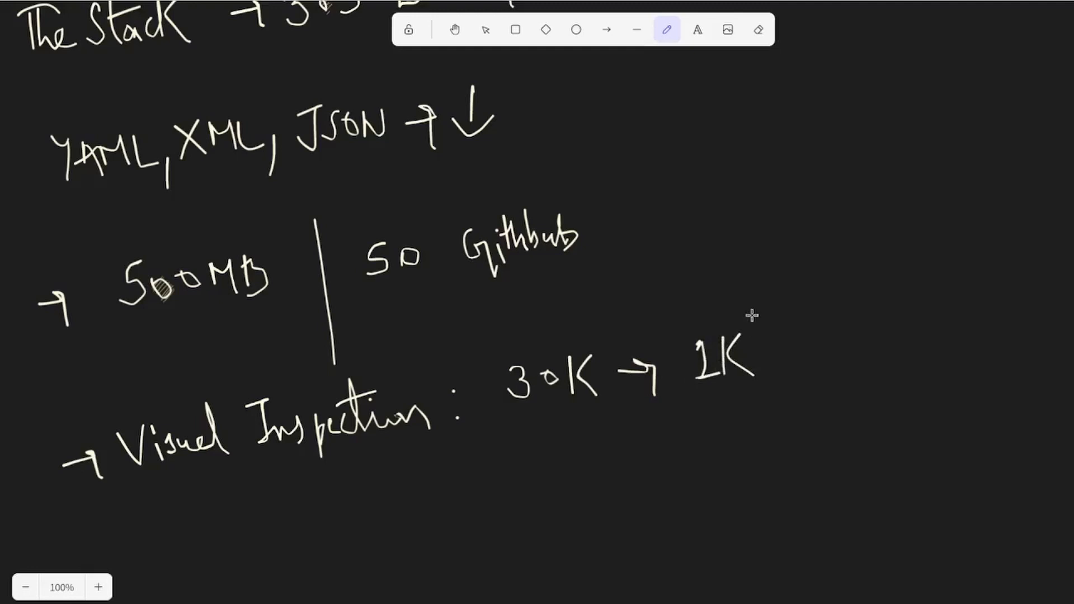
mouse_move(786, 346)
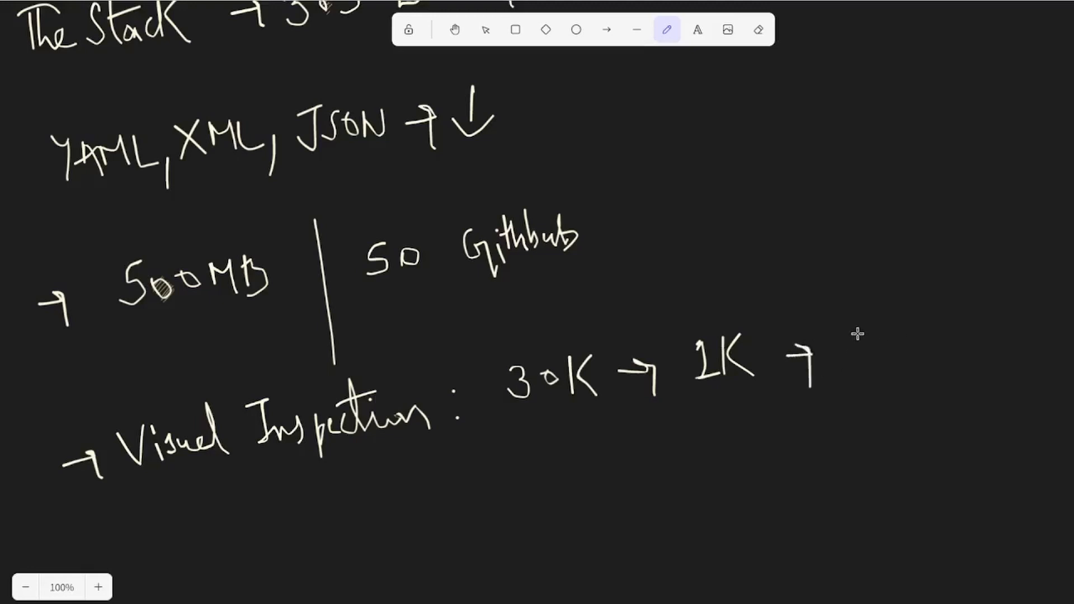
mouse_move(917, 307)
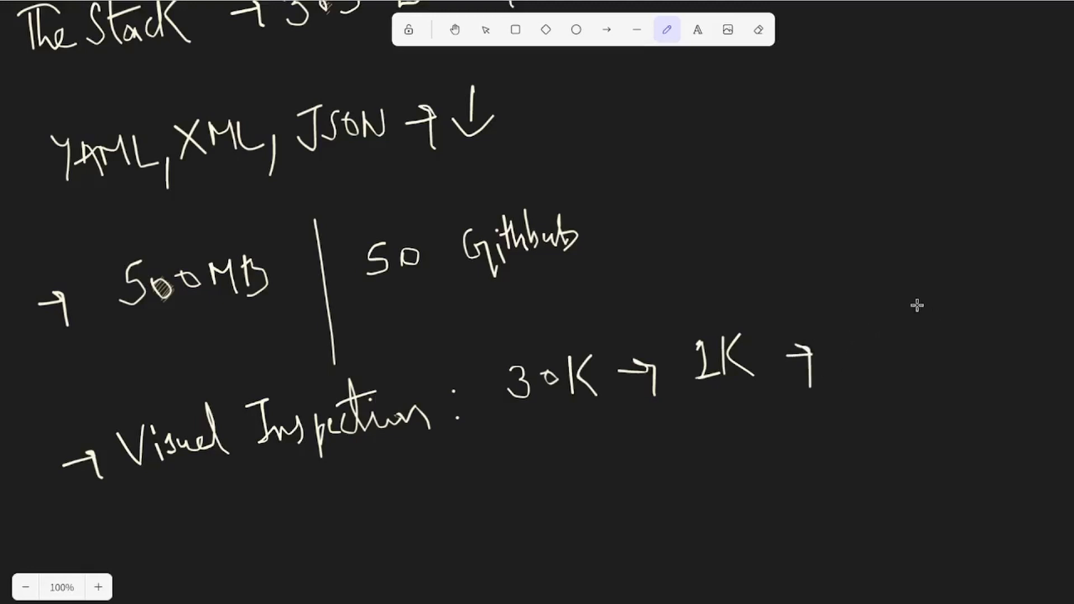
mouse_move(836, 345)
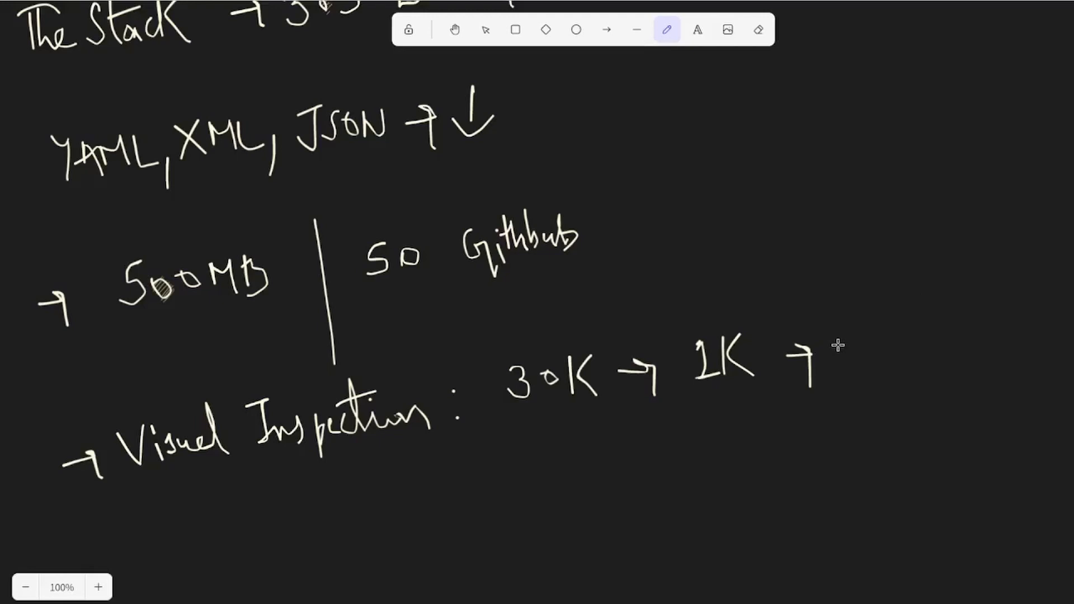
mouse_move(855, 338)
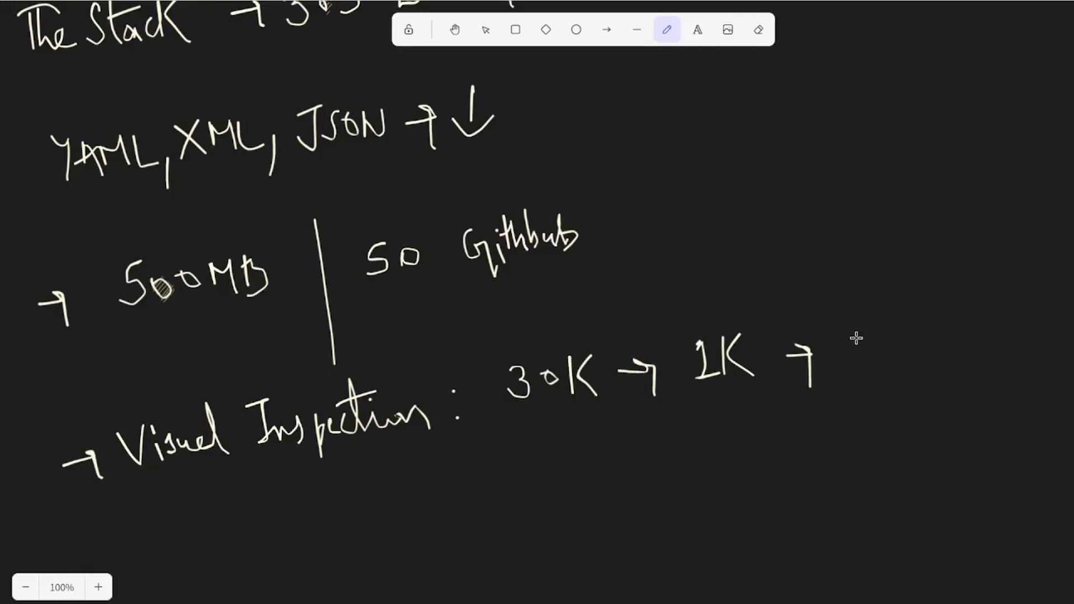
mouse_move(874, 326)
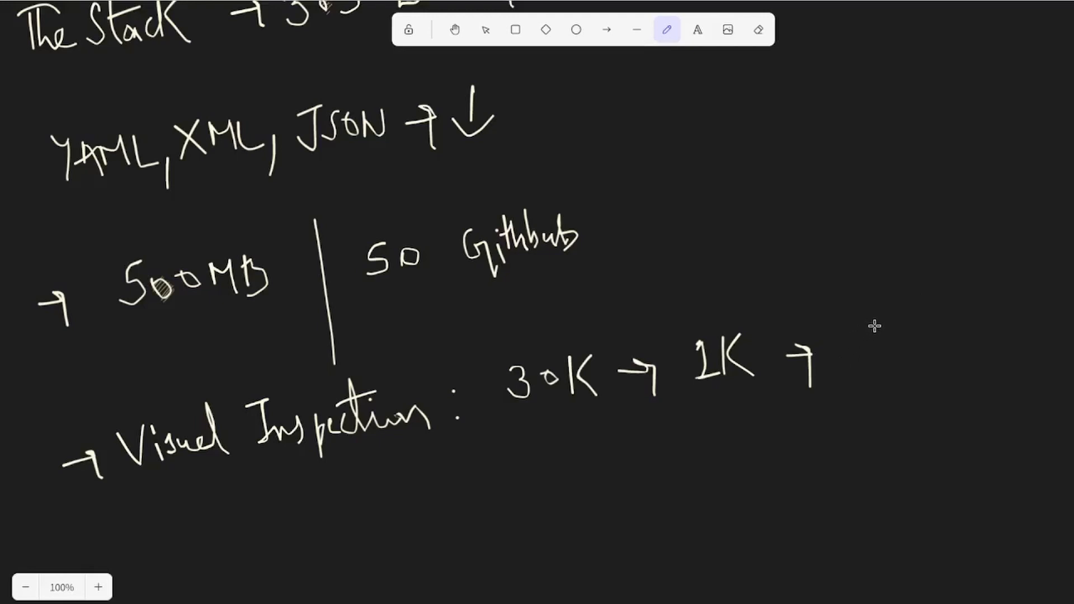
mouse_move(847, 333)
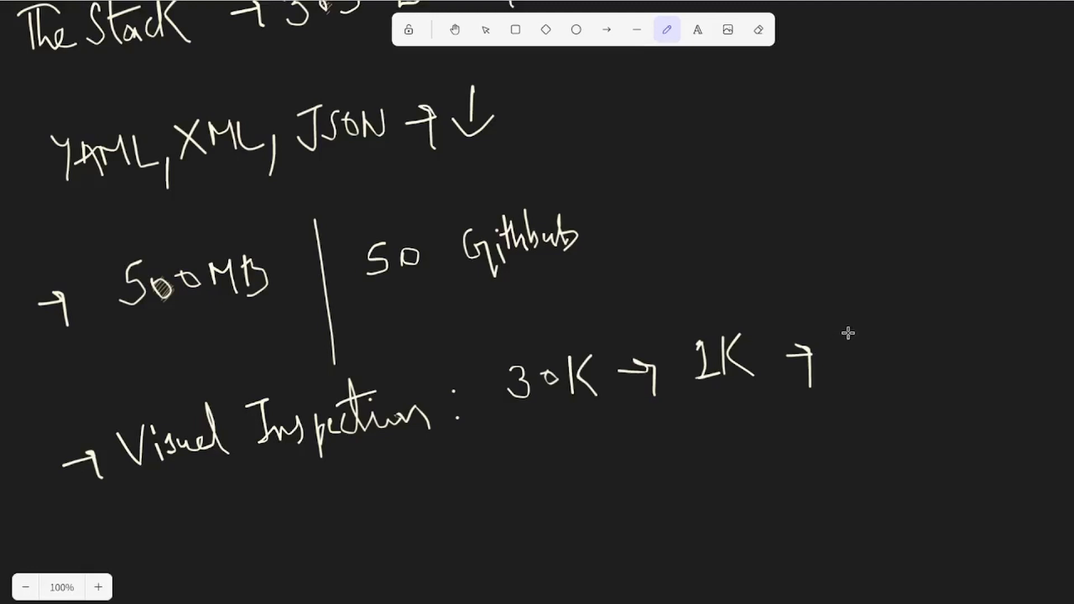
mouse_move(867, 323)
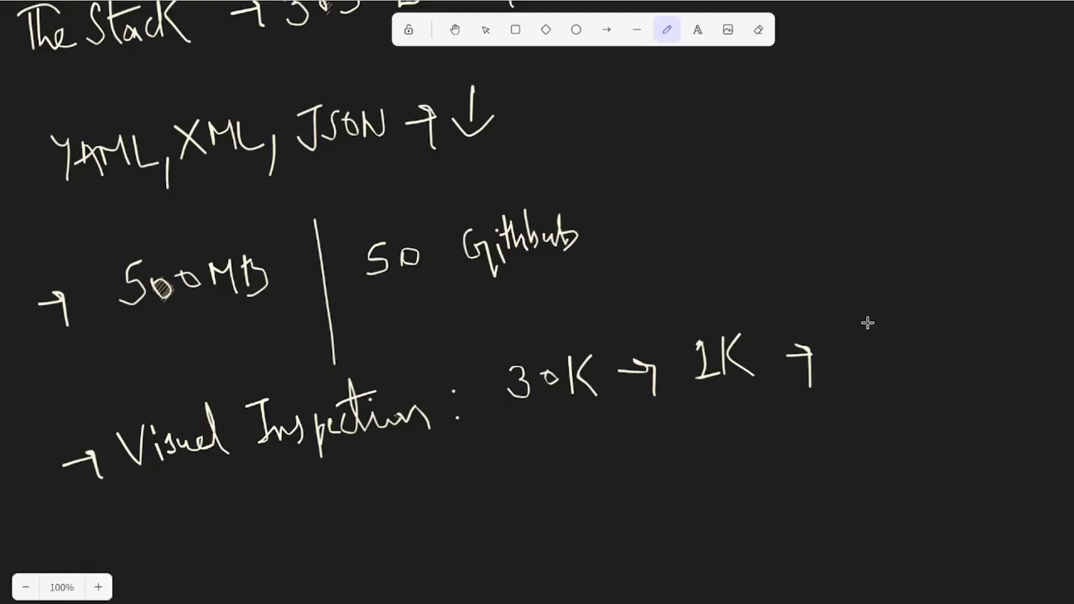
mouse_move(897, 328)
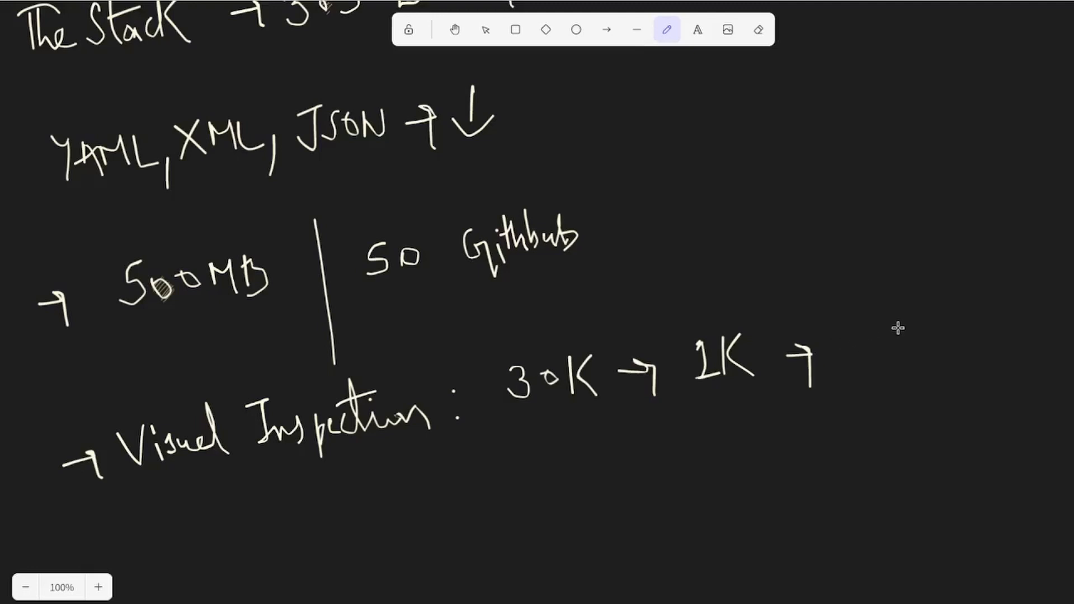
mouse_move(861, 337)
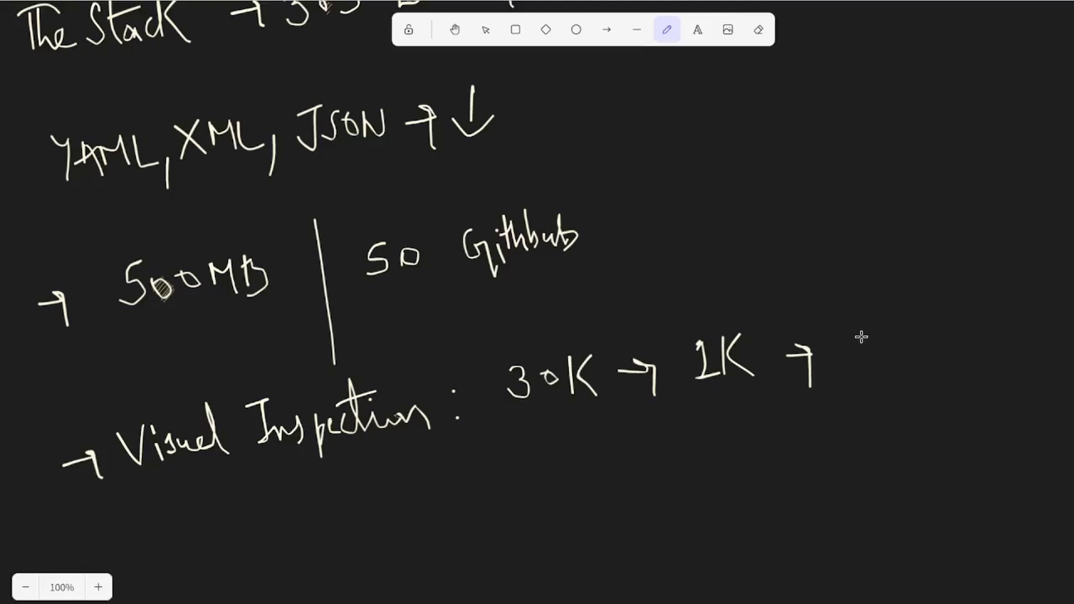
mouse_move(779, 362)
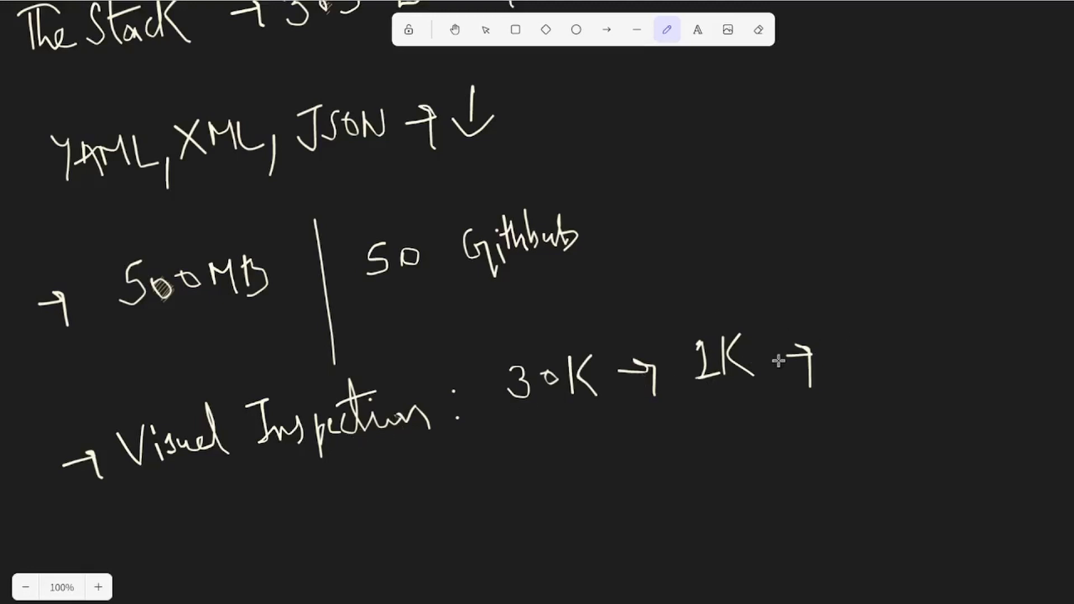
mouse_move(893, 332)
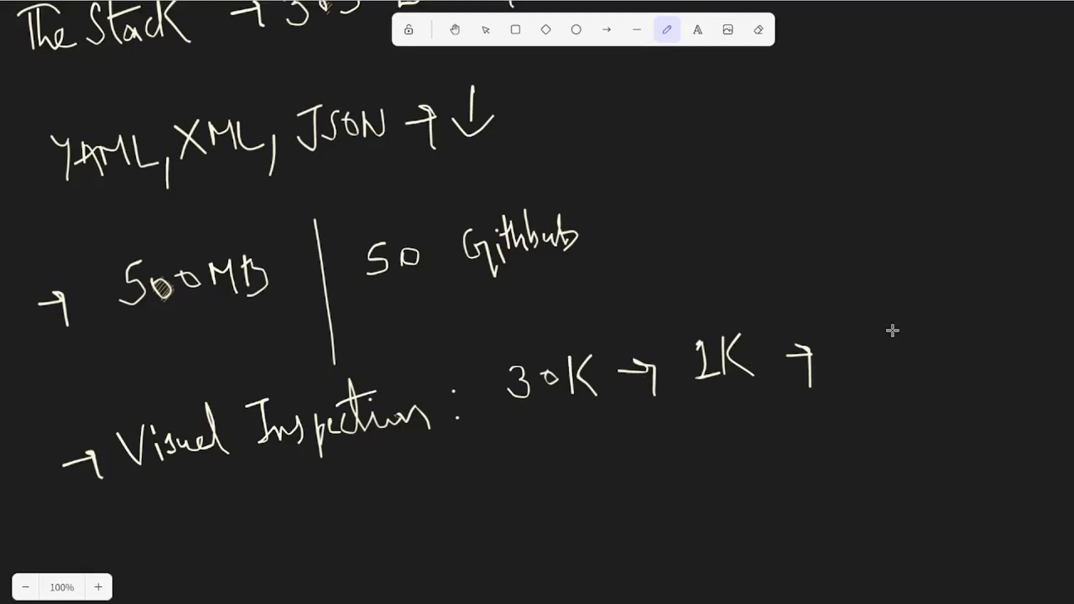
mouse_move(858, 328)
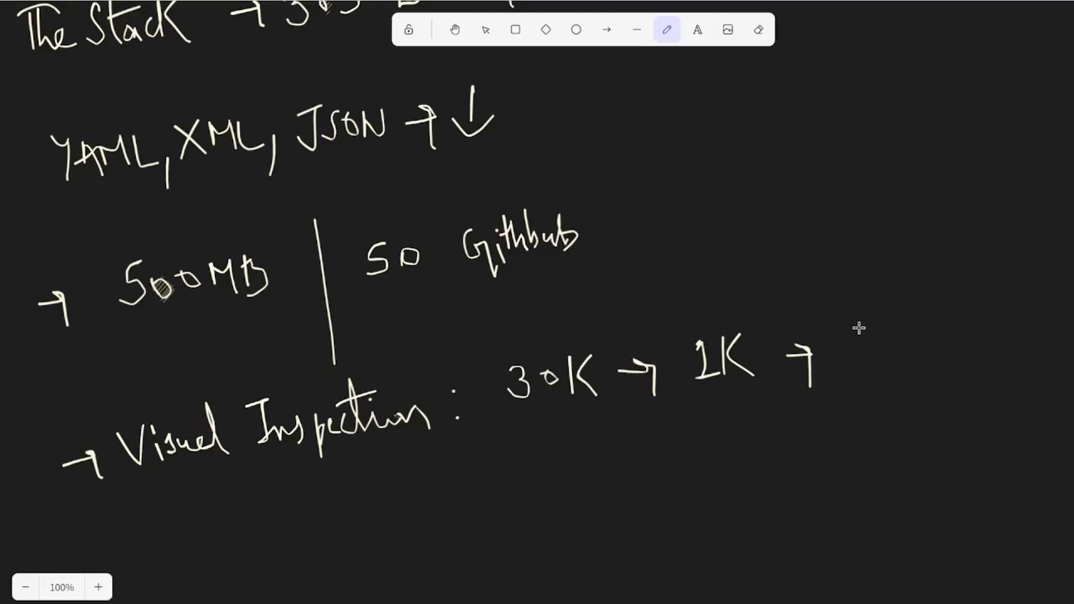
Step: Scroll the canvas to the area below Visual Inspection for the Jupyter and Github bullets
scroll("down", 3)
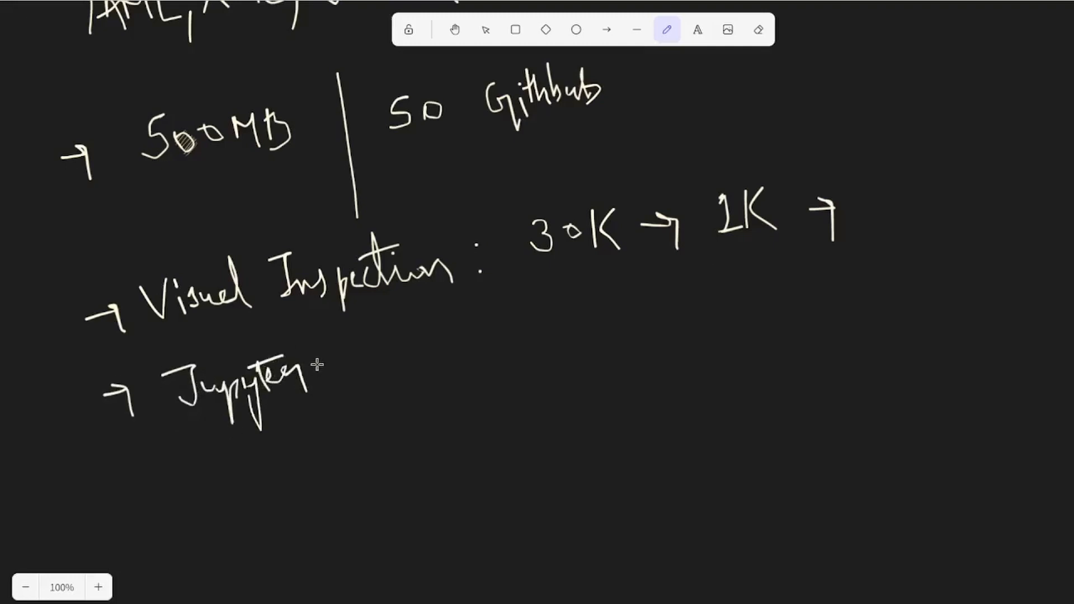
scroll("up", 3)
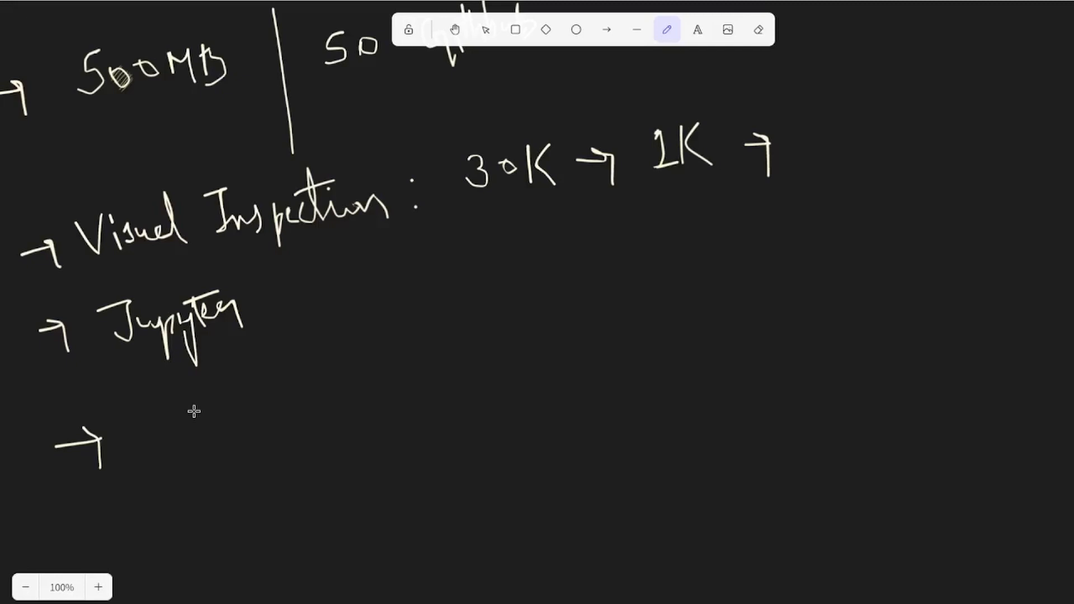
mouse_move(149, 246)
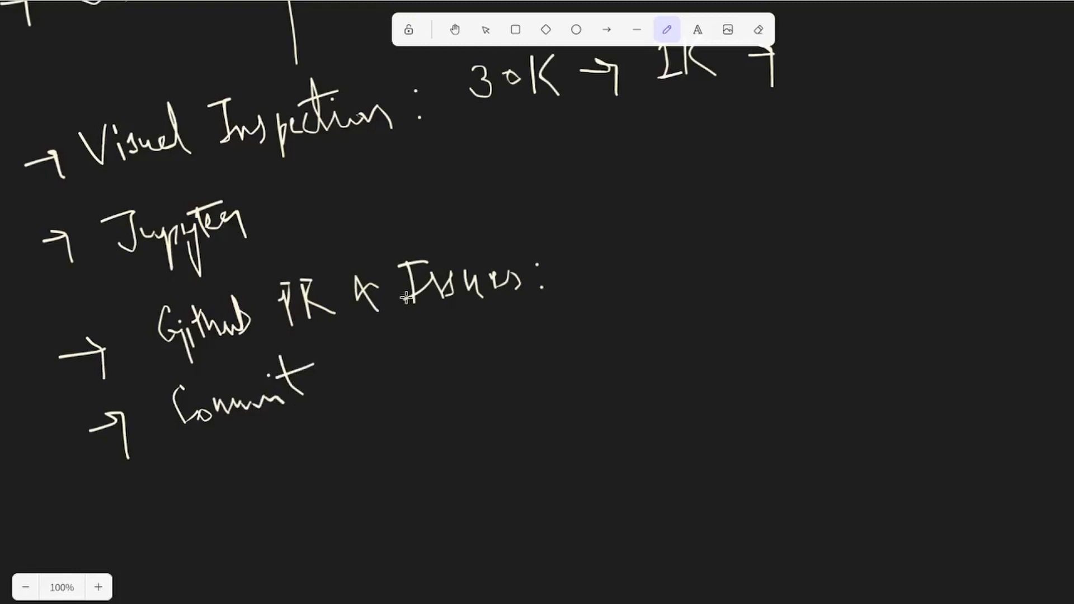
mouse_move(398, 329)
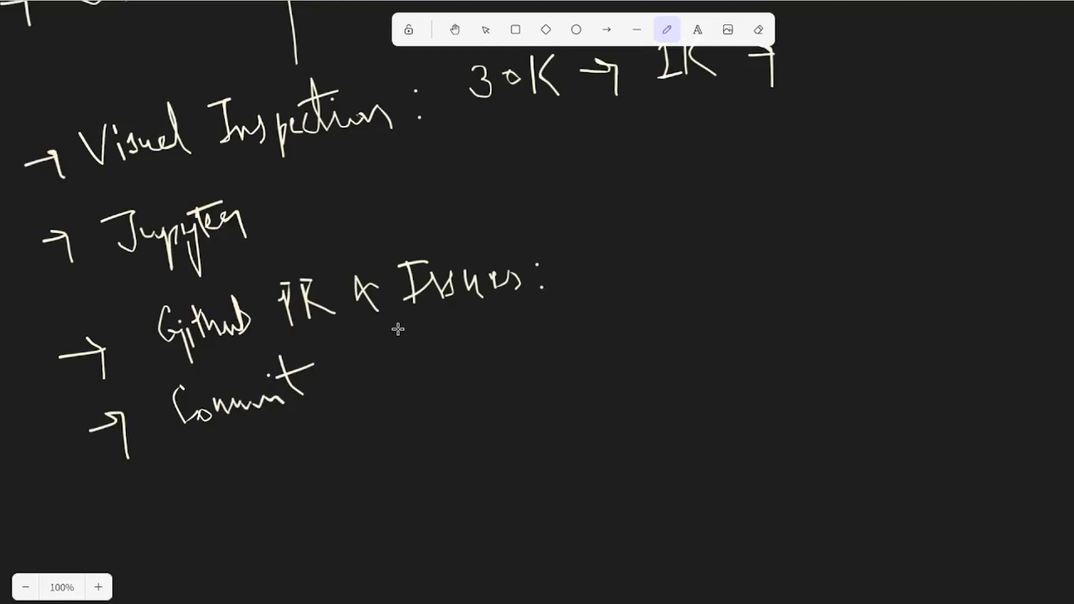
mouse_move(248, 181)
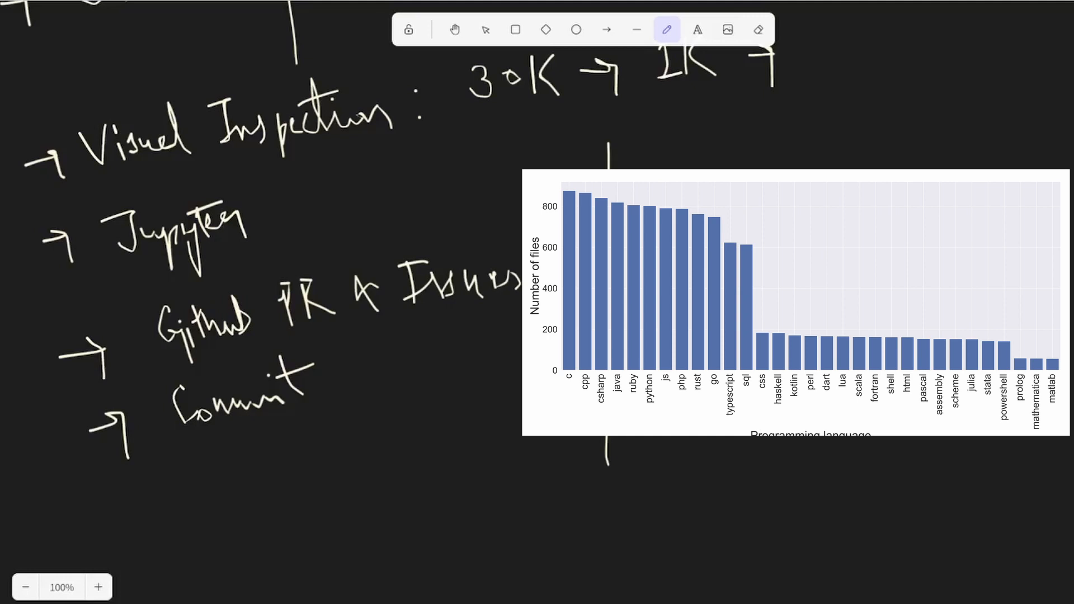
mouse_move(455, 259)
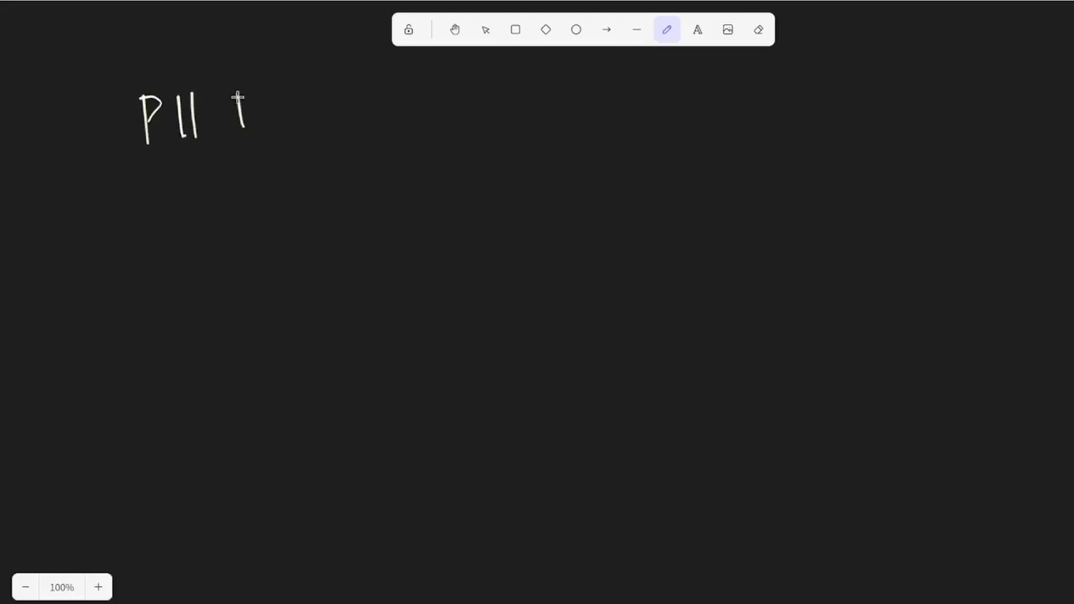
Step: Handwrite the 'PII Redaction' heading, then move down to a blank part of the canvas
left_click_drag(236, 116, 404, 110)
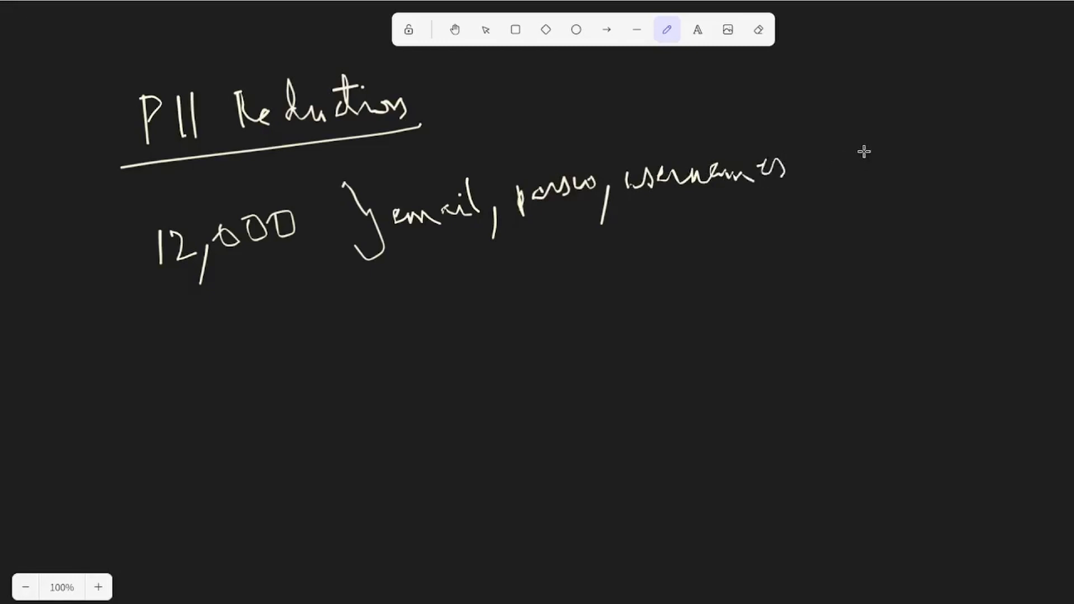
mouse_move(187, 300)
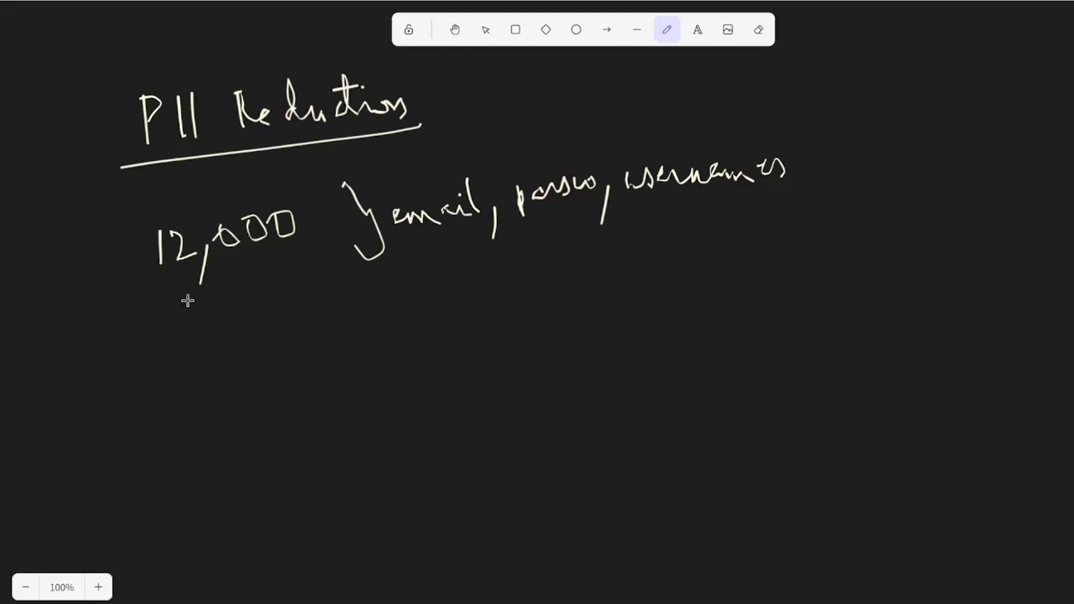
mouse_move(265, 294)
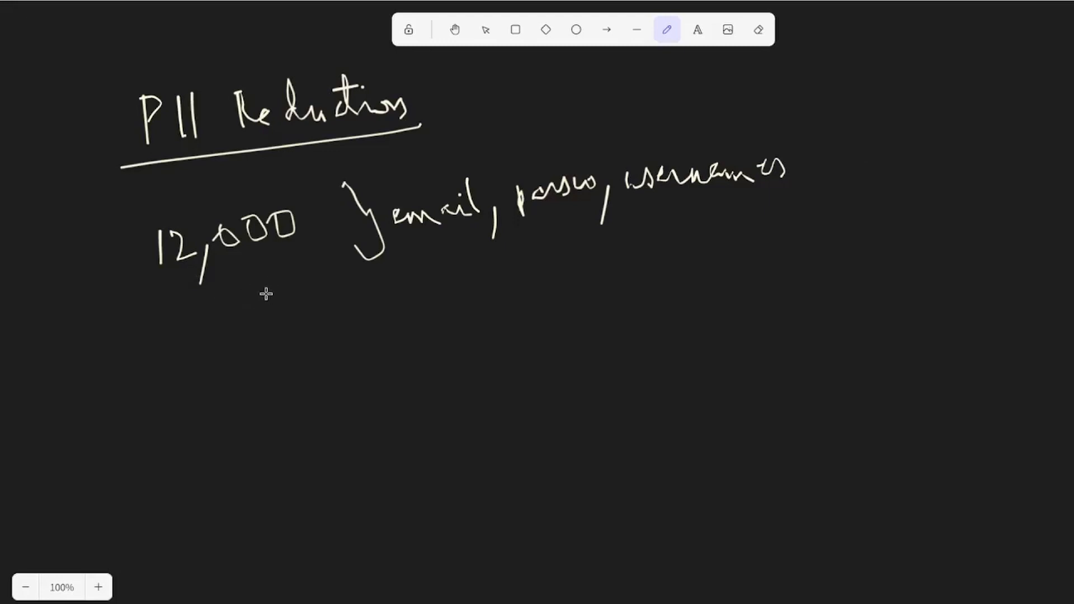
mouse_move(233, 358)
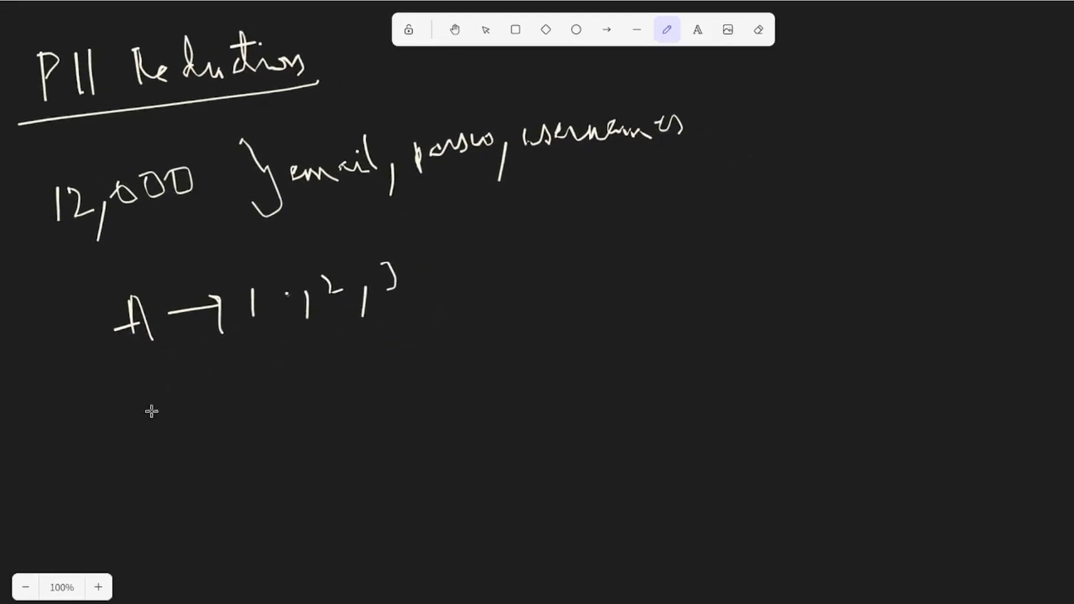
mouse_move(163, 471)
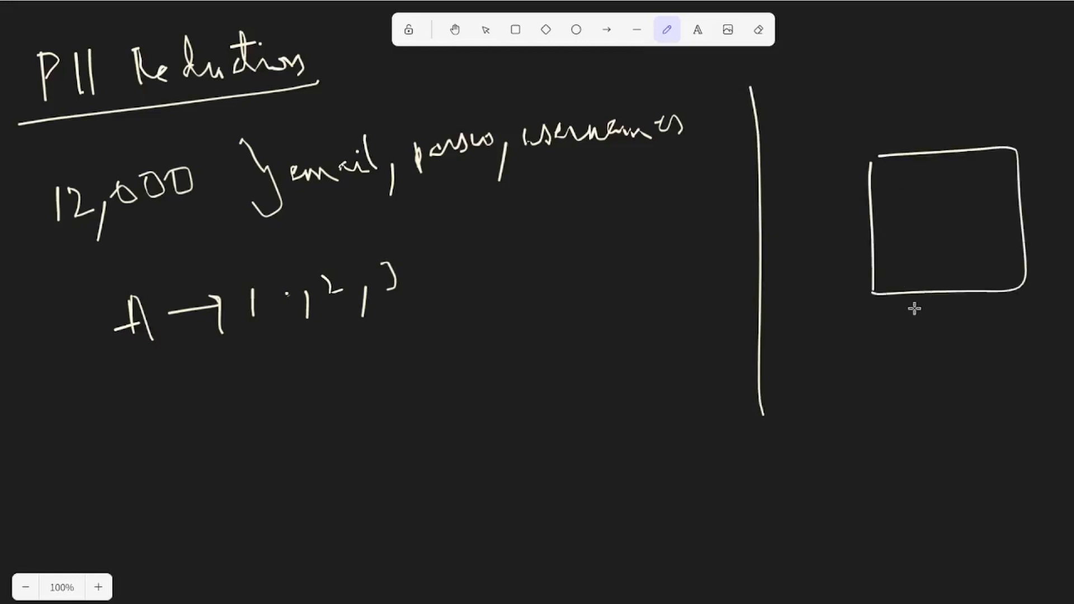
mouse_move(907, 297)
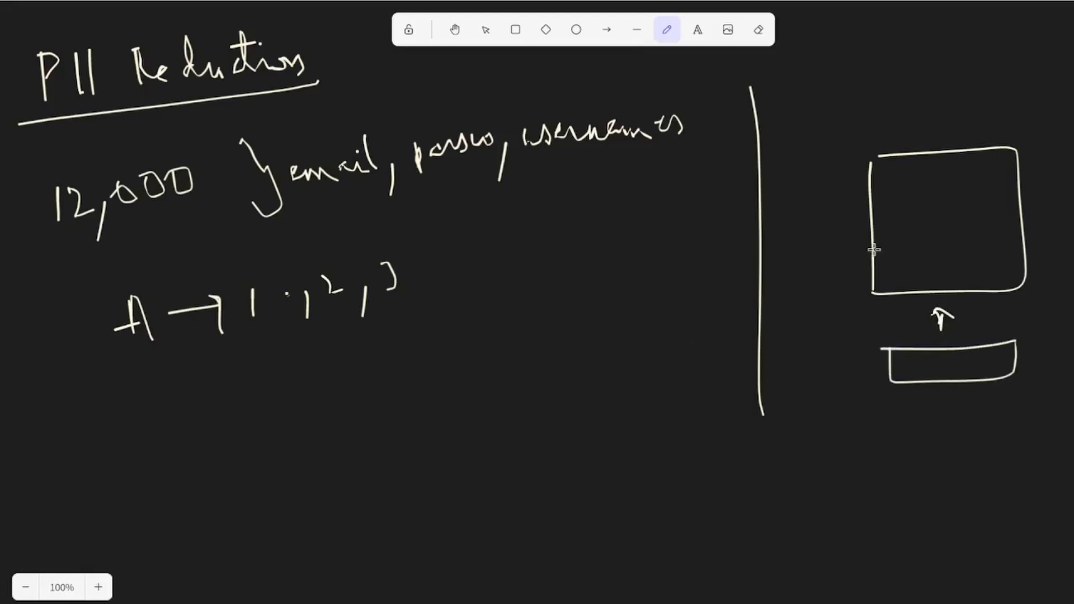
mouse_move(880, 149)
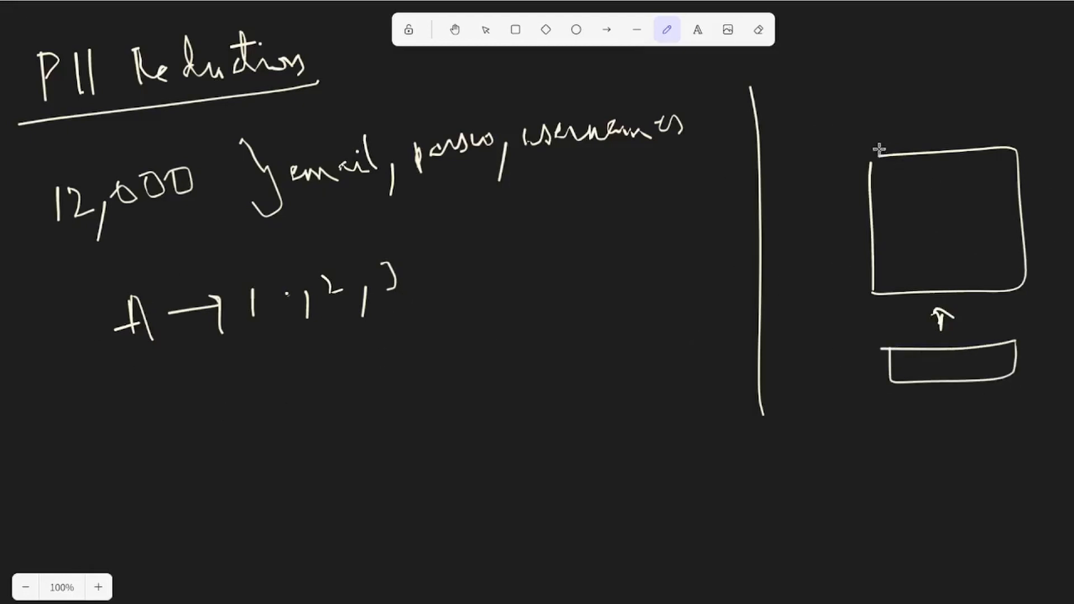
mouse_move(836, 190)
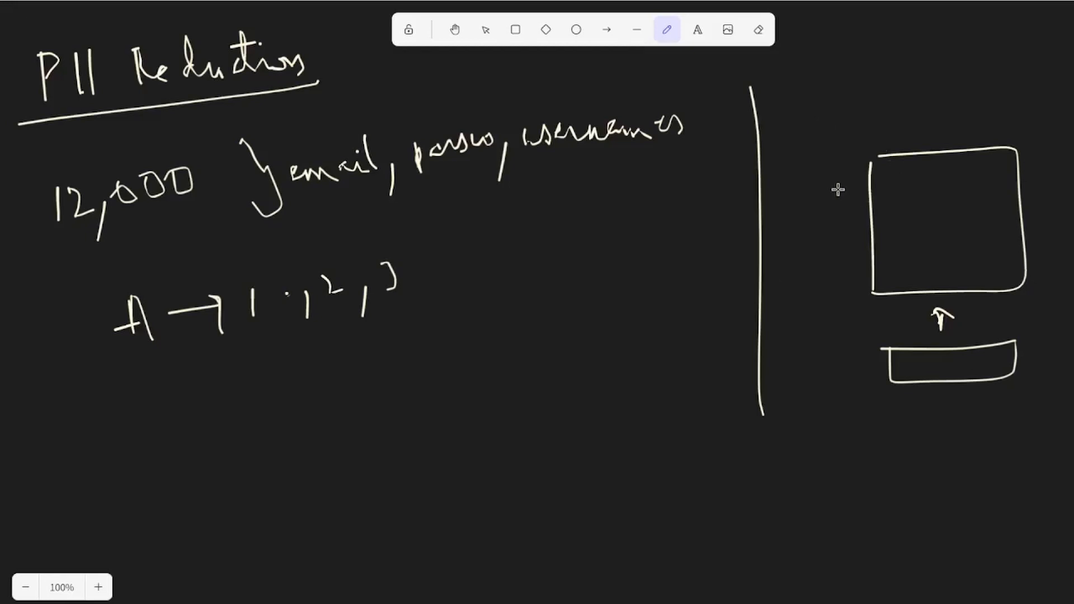
mouse_move(909, 129)
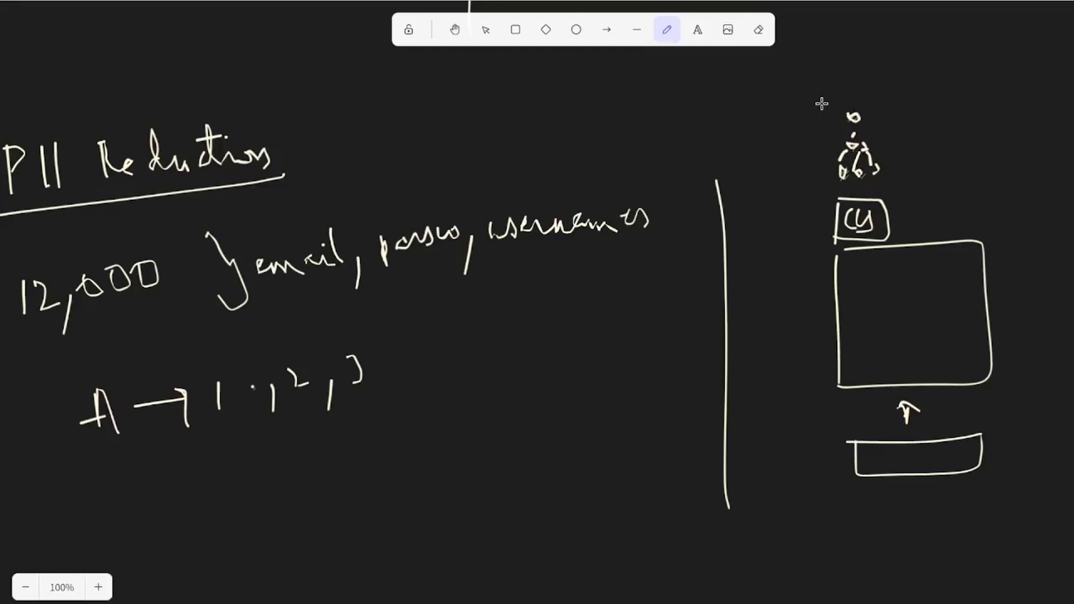
scroll("down", 3)
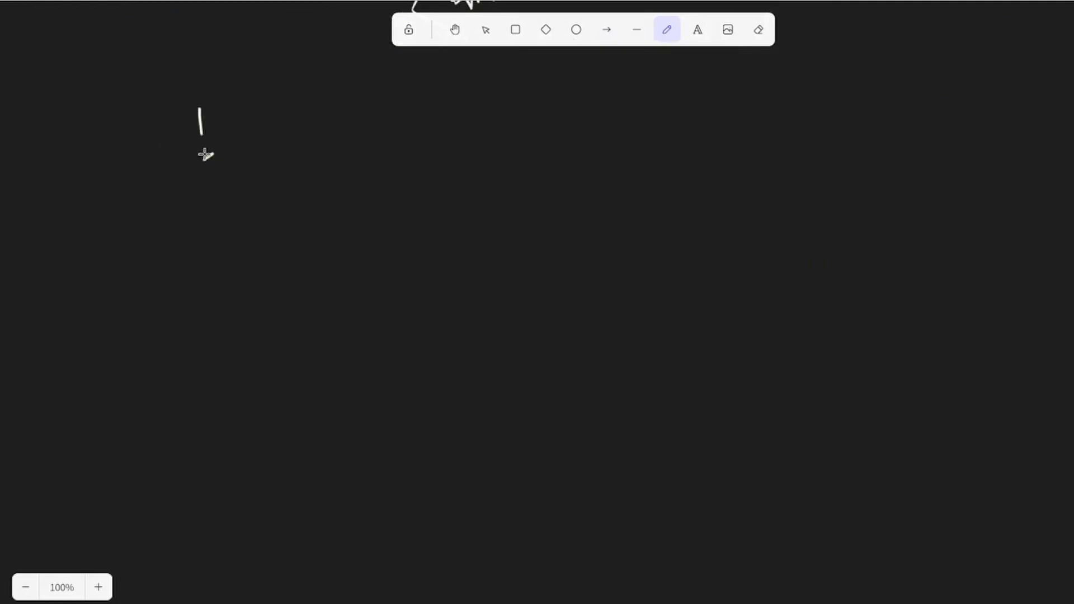
Step: Handwrite and underline the 'Model Training' heading atop the fresh area
left_click_drag(199, 103, 294, 144)
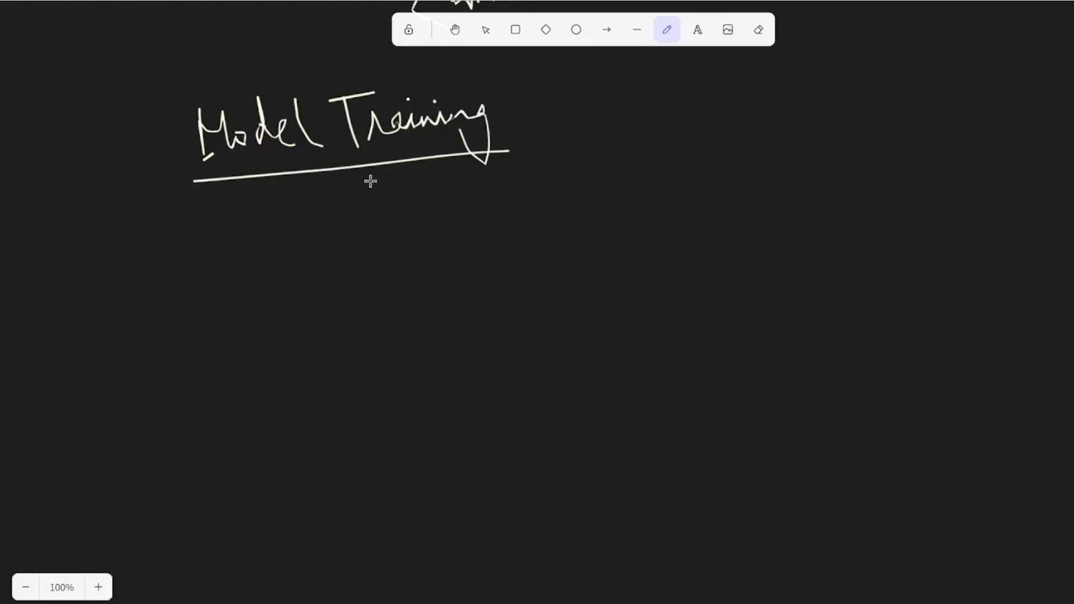
mouse_move(354, 234)
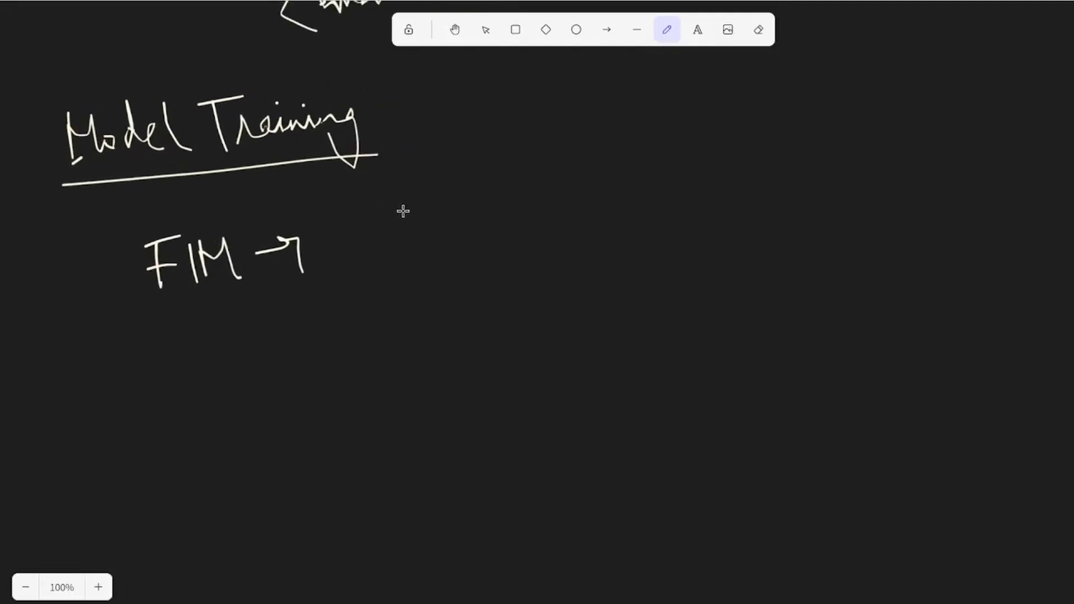
mouse_move(421, 191)
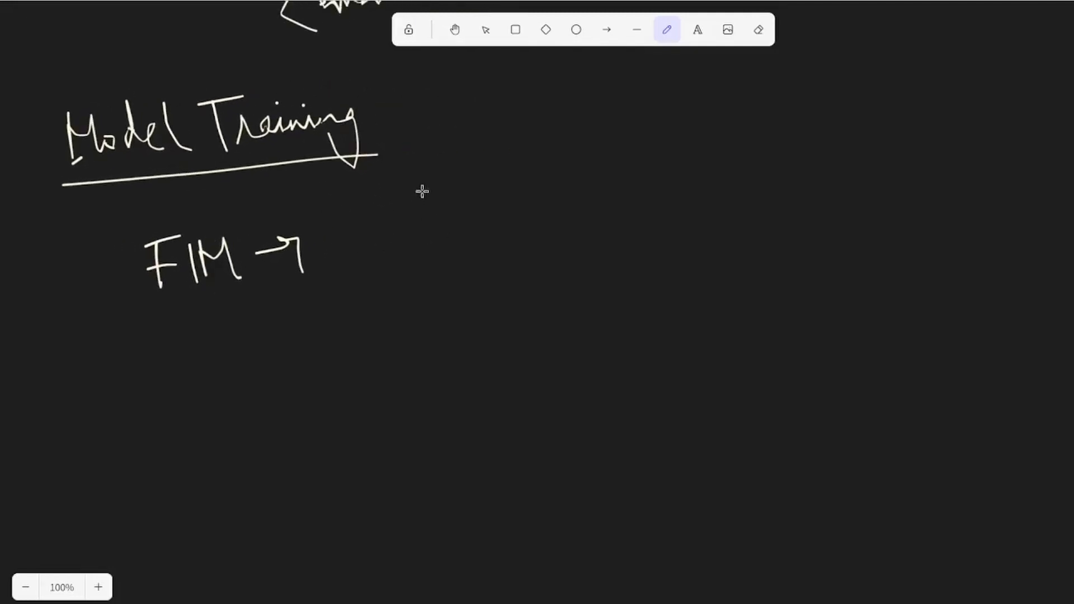
mouse_move(416, 227)
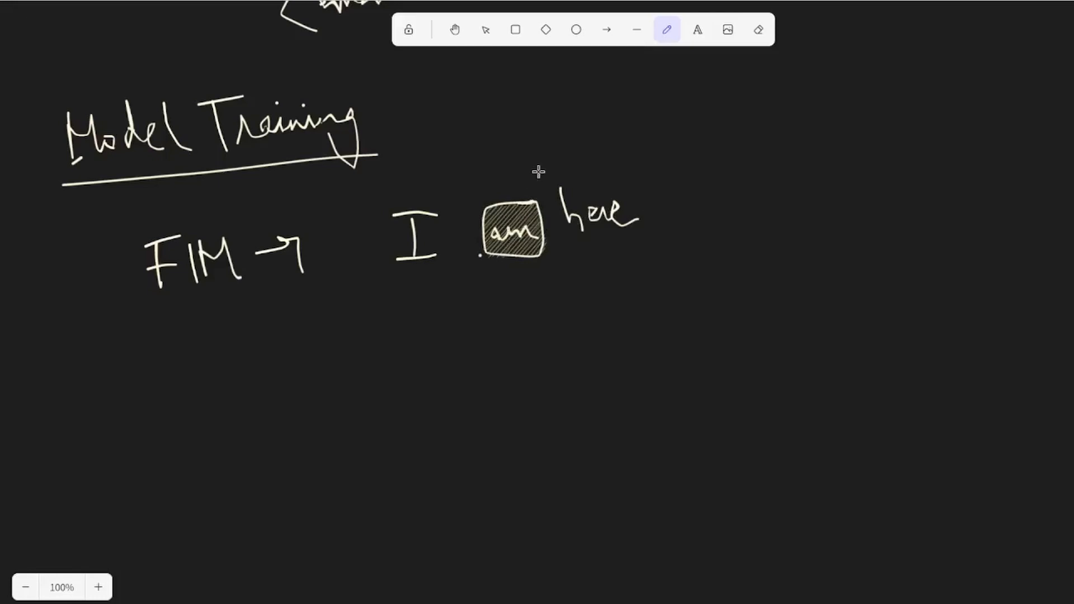
mouse_move(532, 161)
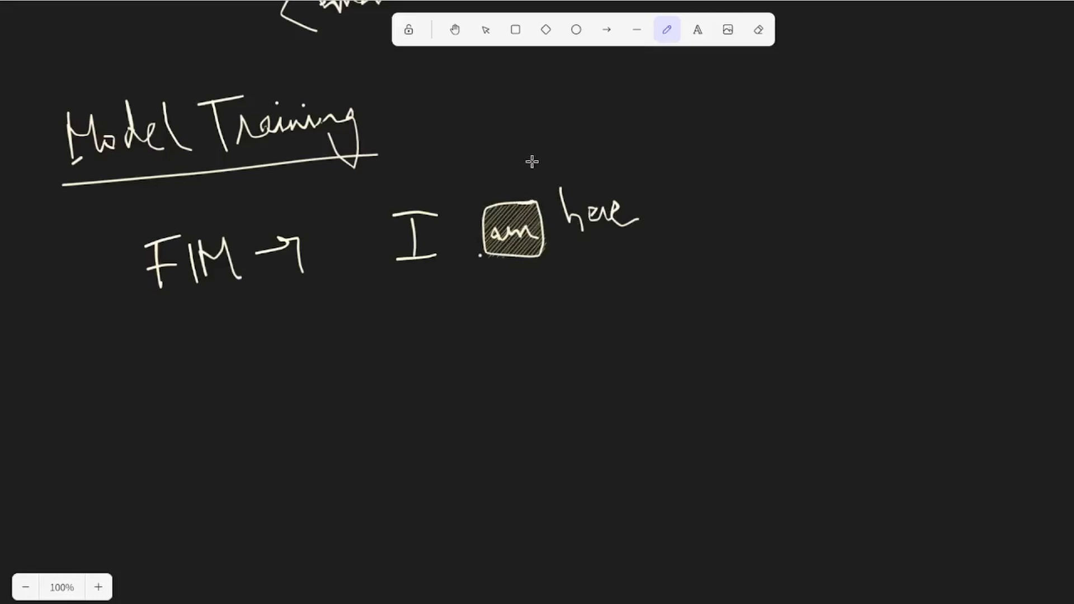
mouse_move(270, 309)
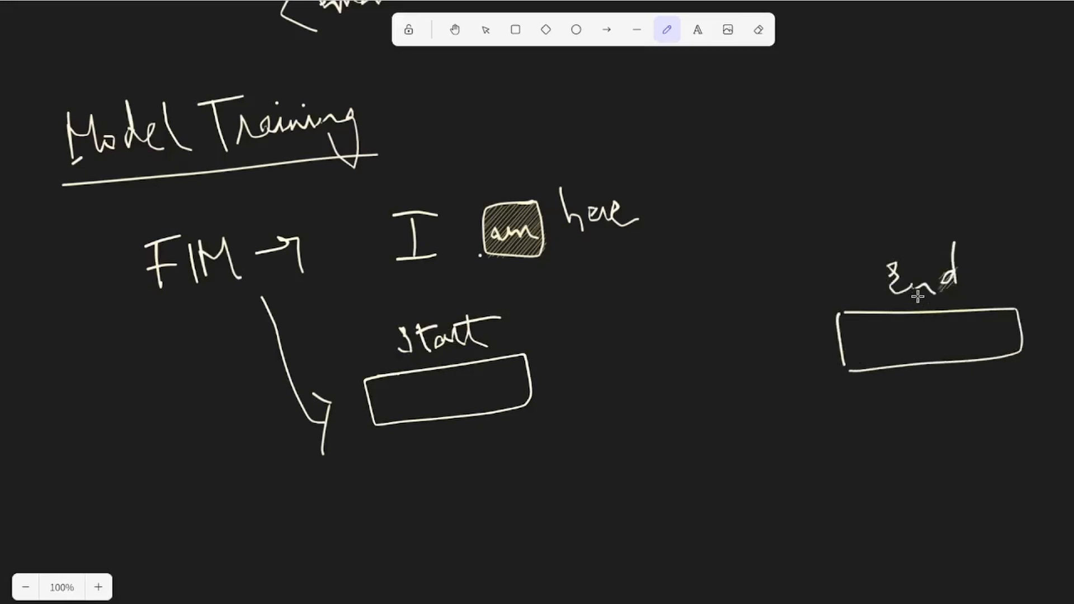
mouse_move(561, 356)
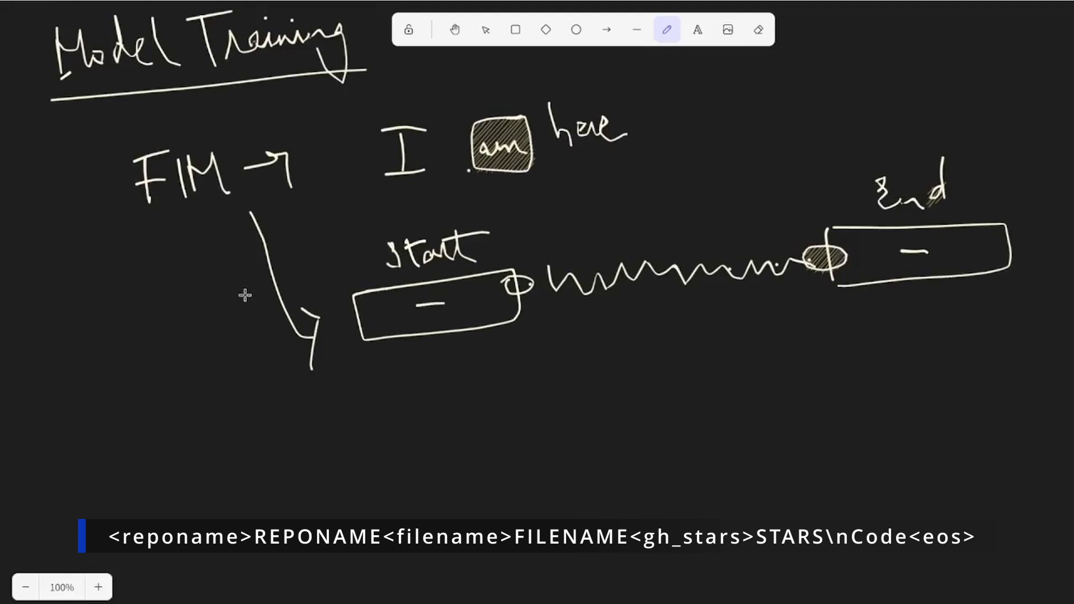
mouse_move(305, 181)
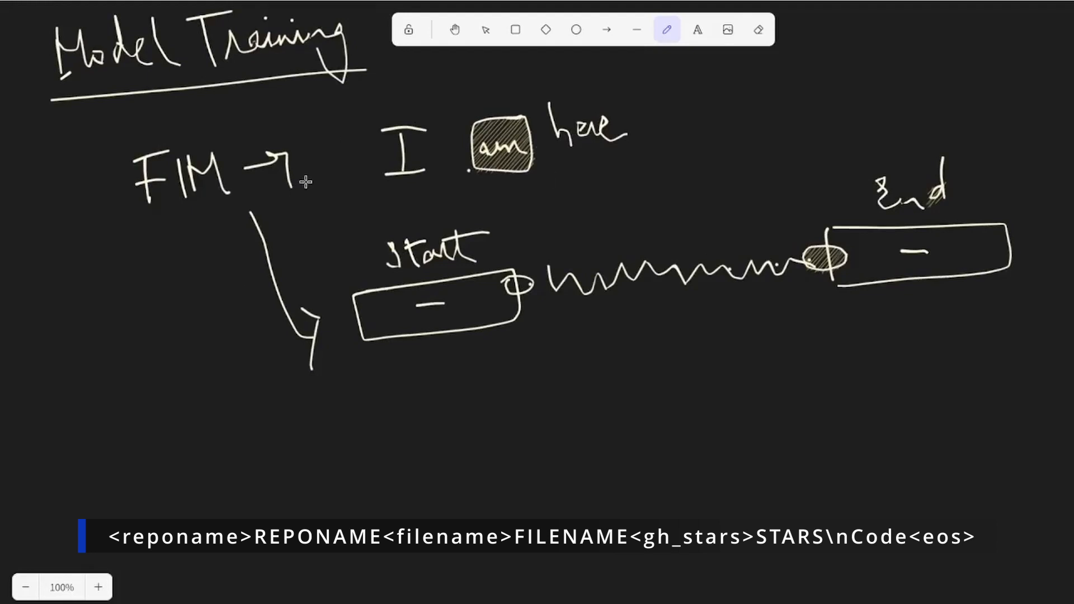
mouse_move(394, 232)
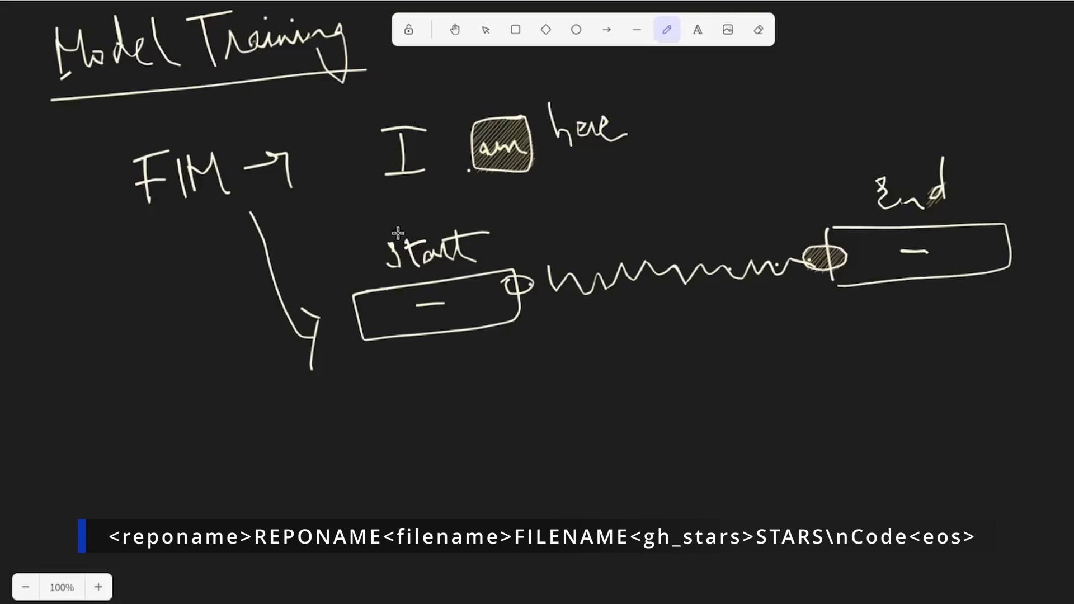
mouse_move(329, 219)
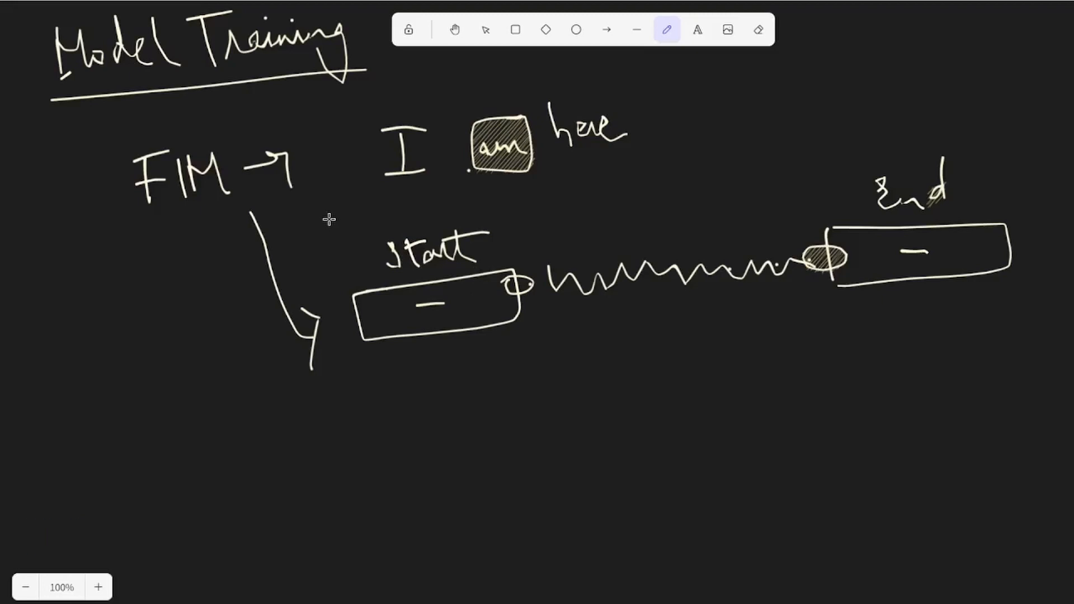
Step: Scroll the canvas to the space under the FIM arrow for the model block
scroll("up", 3)
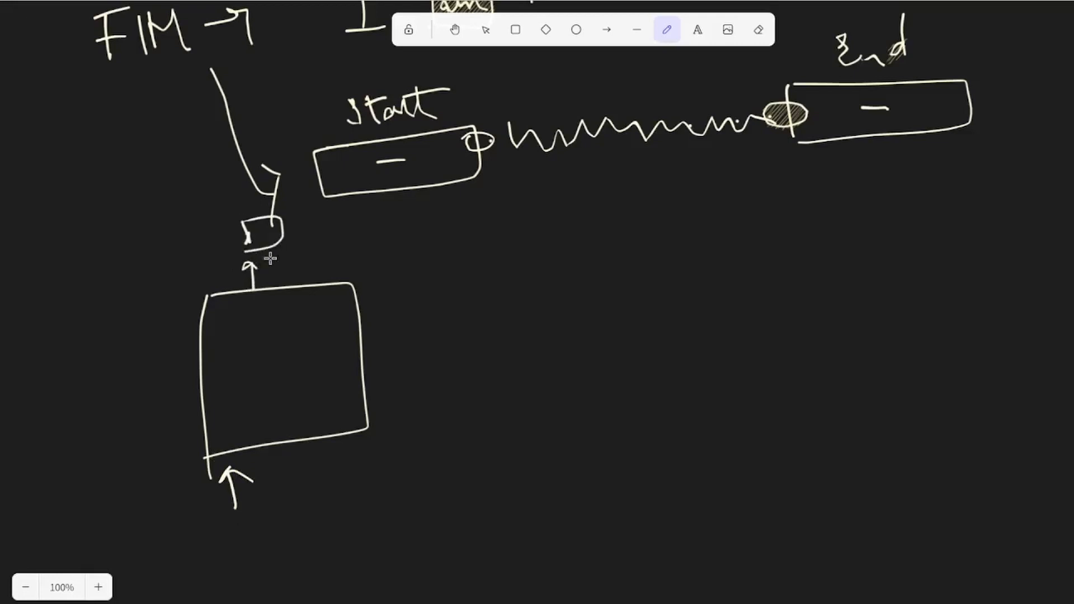
mouse_move(458, 225)
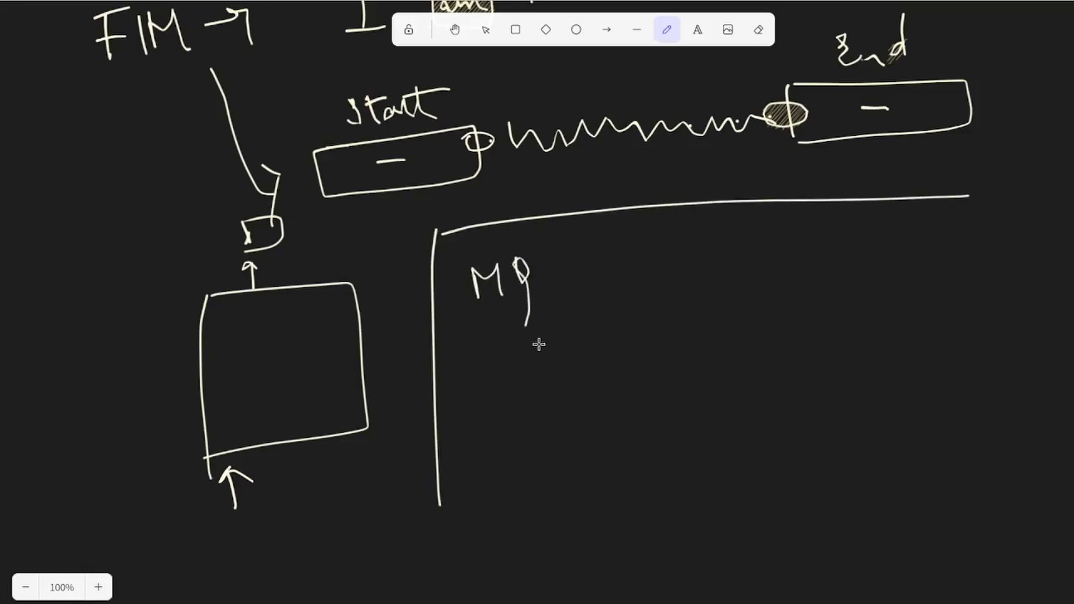
mouse_move(546, 369)
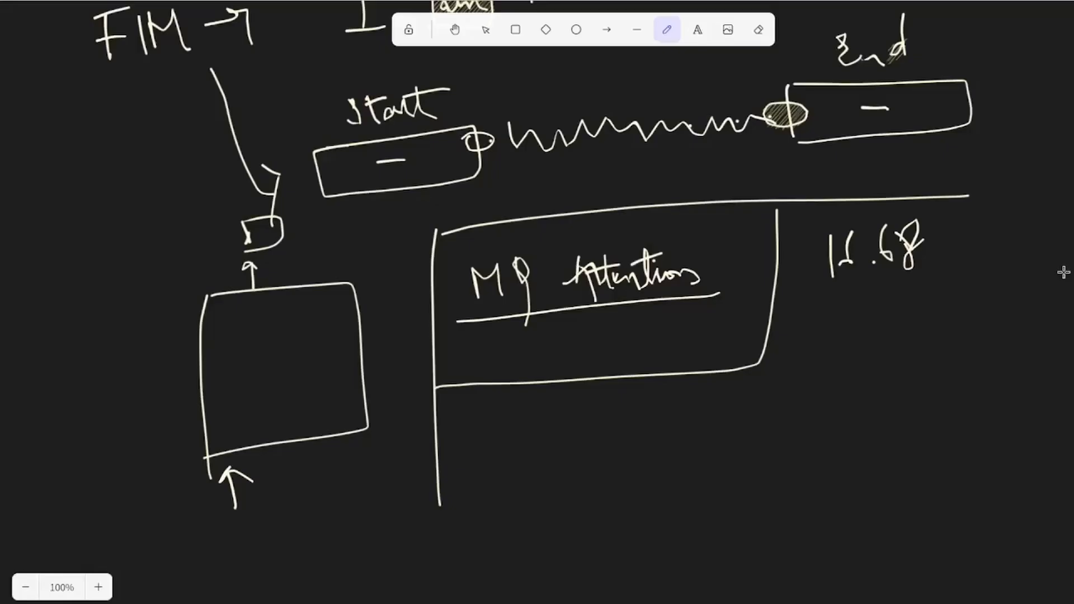
mouse_move(627, 346)
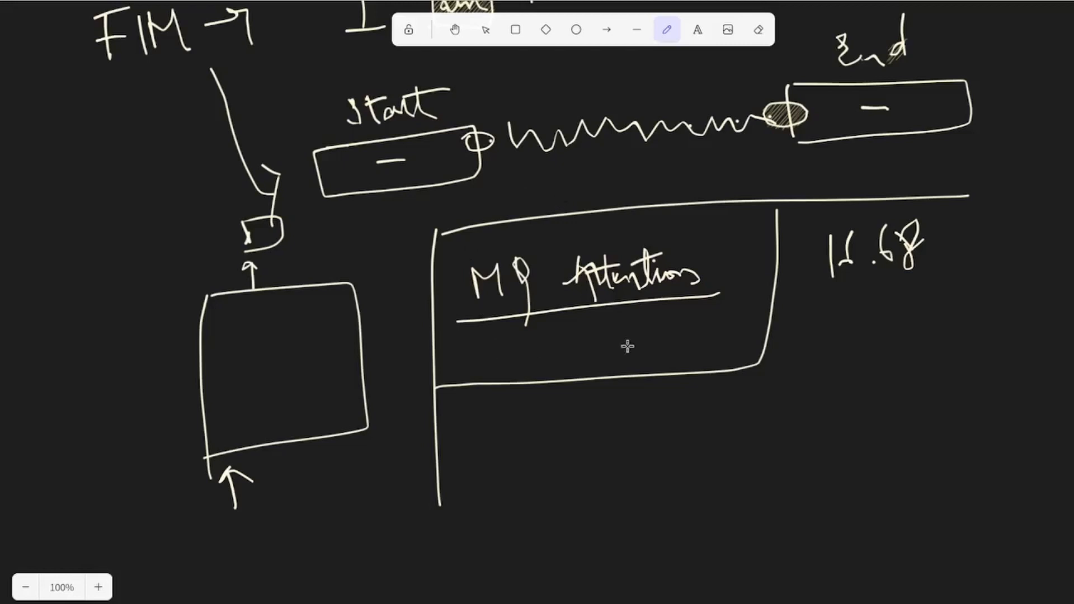
mouse_move(581, 377)
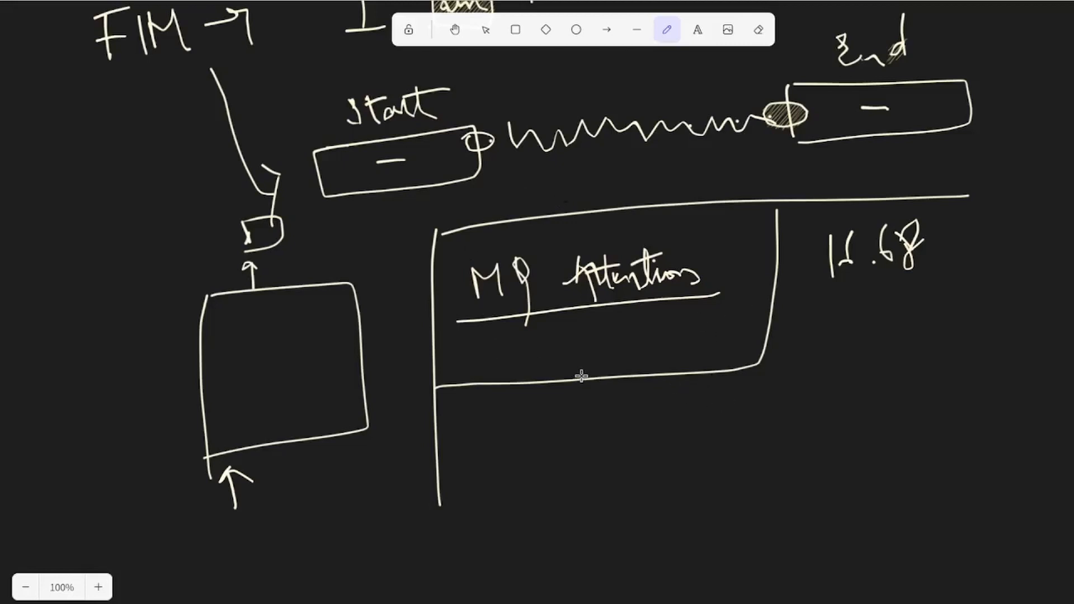
mouse_move(563, 443)
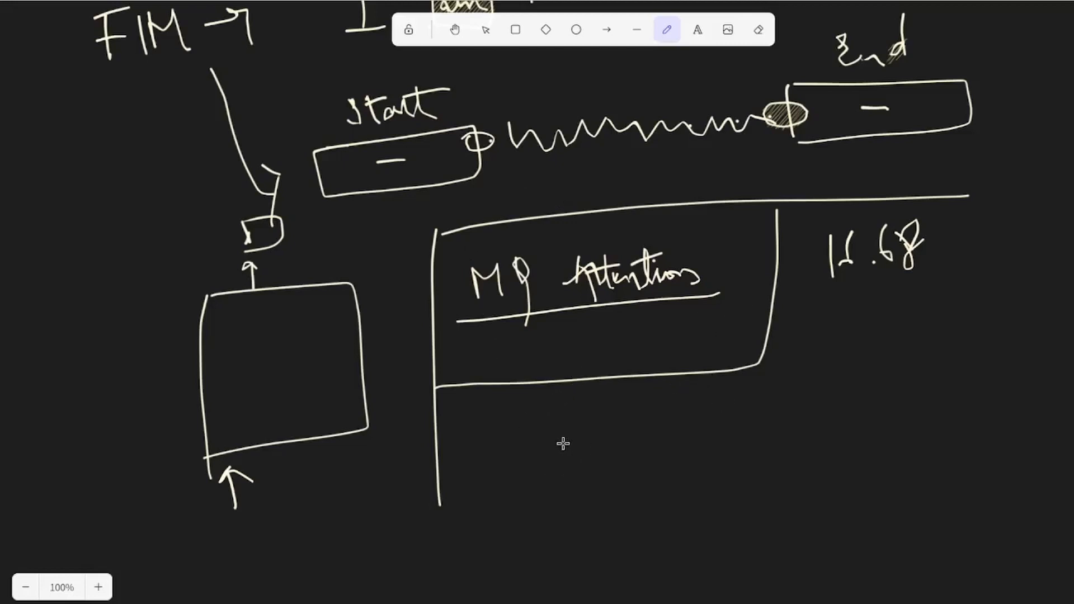
mouse_move(530, 458)
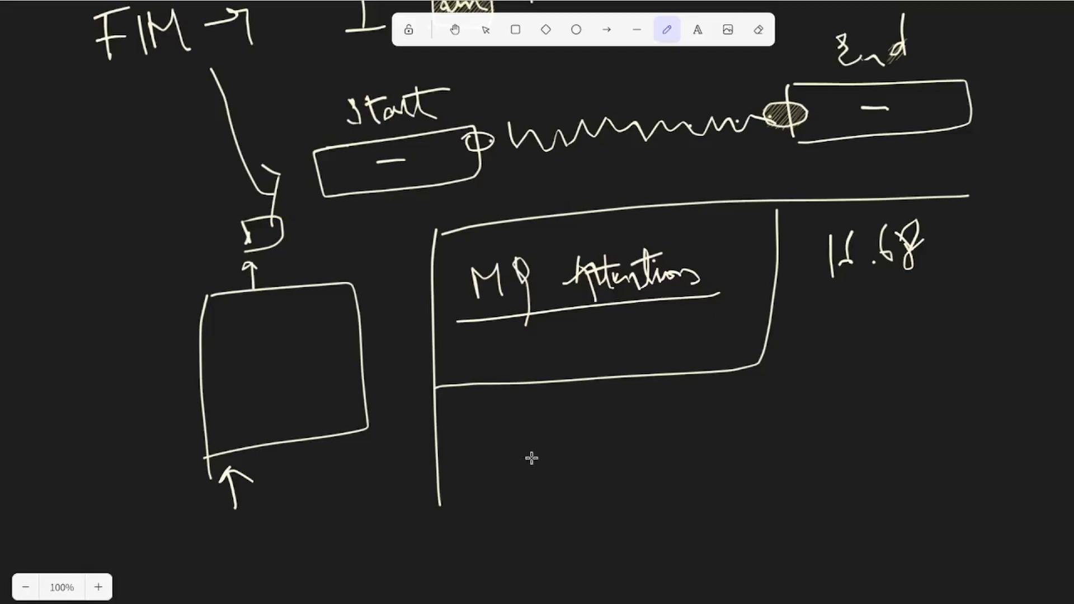